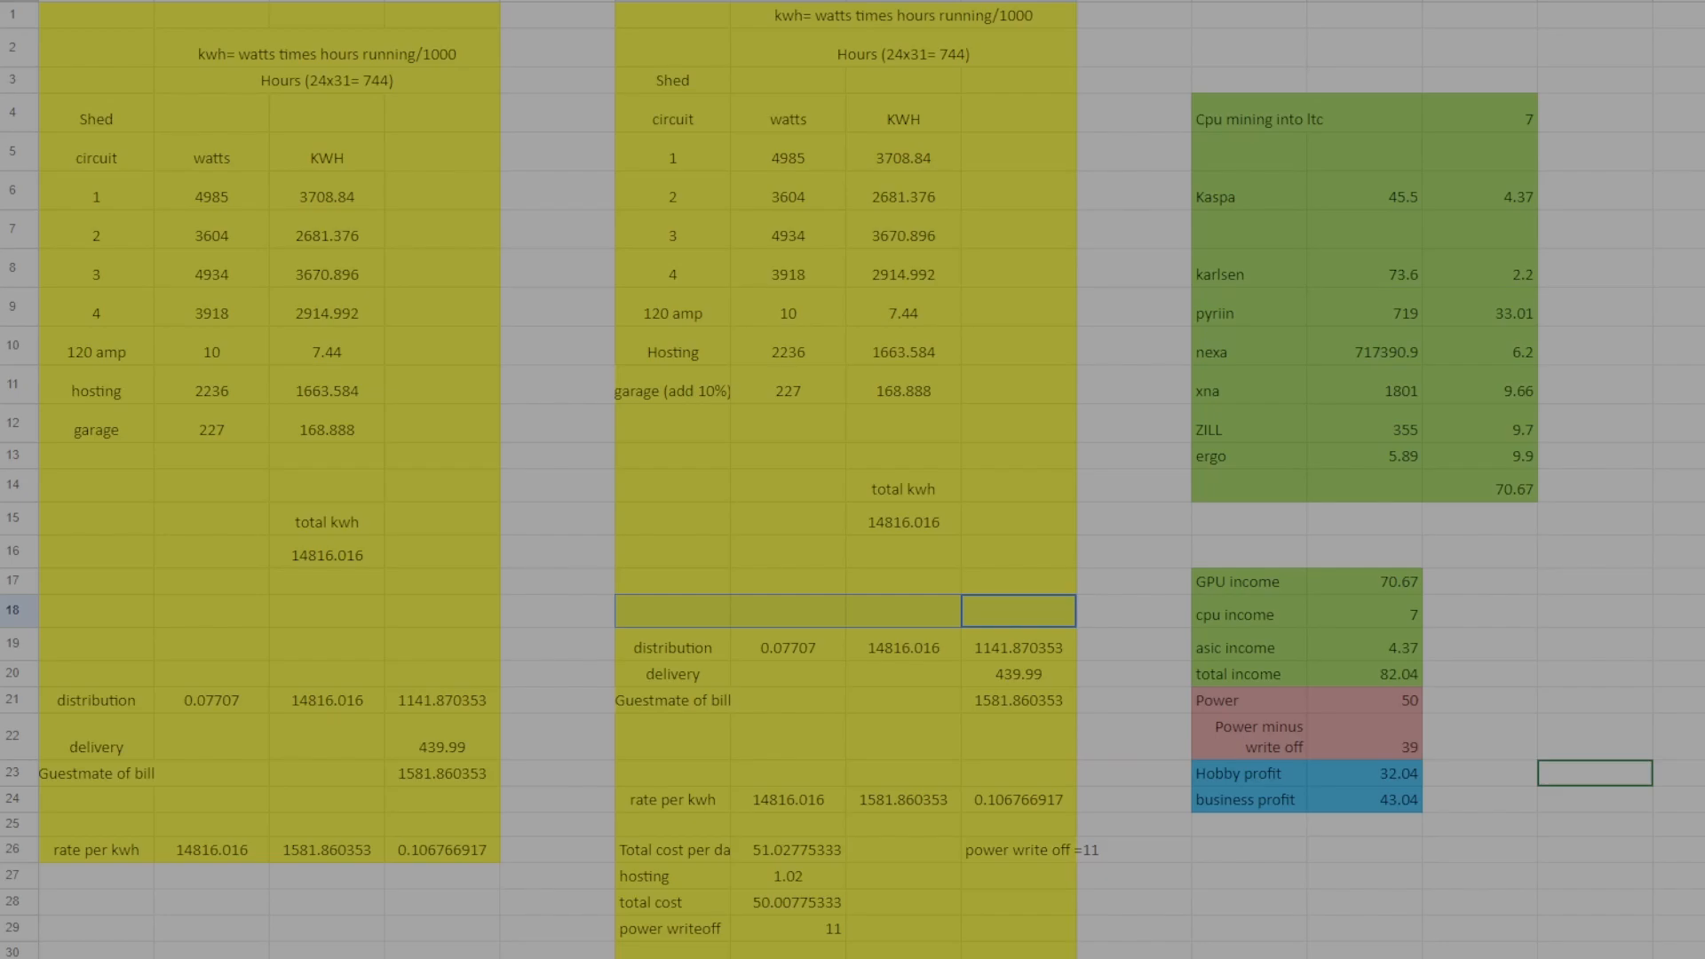
Step: Review the total cost, the CPU mining into LTC entry, the power cost of 50 and the power-minus-write-off value
left_click(785, 902)
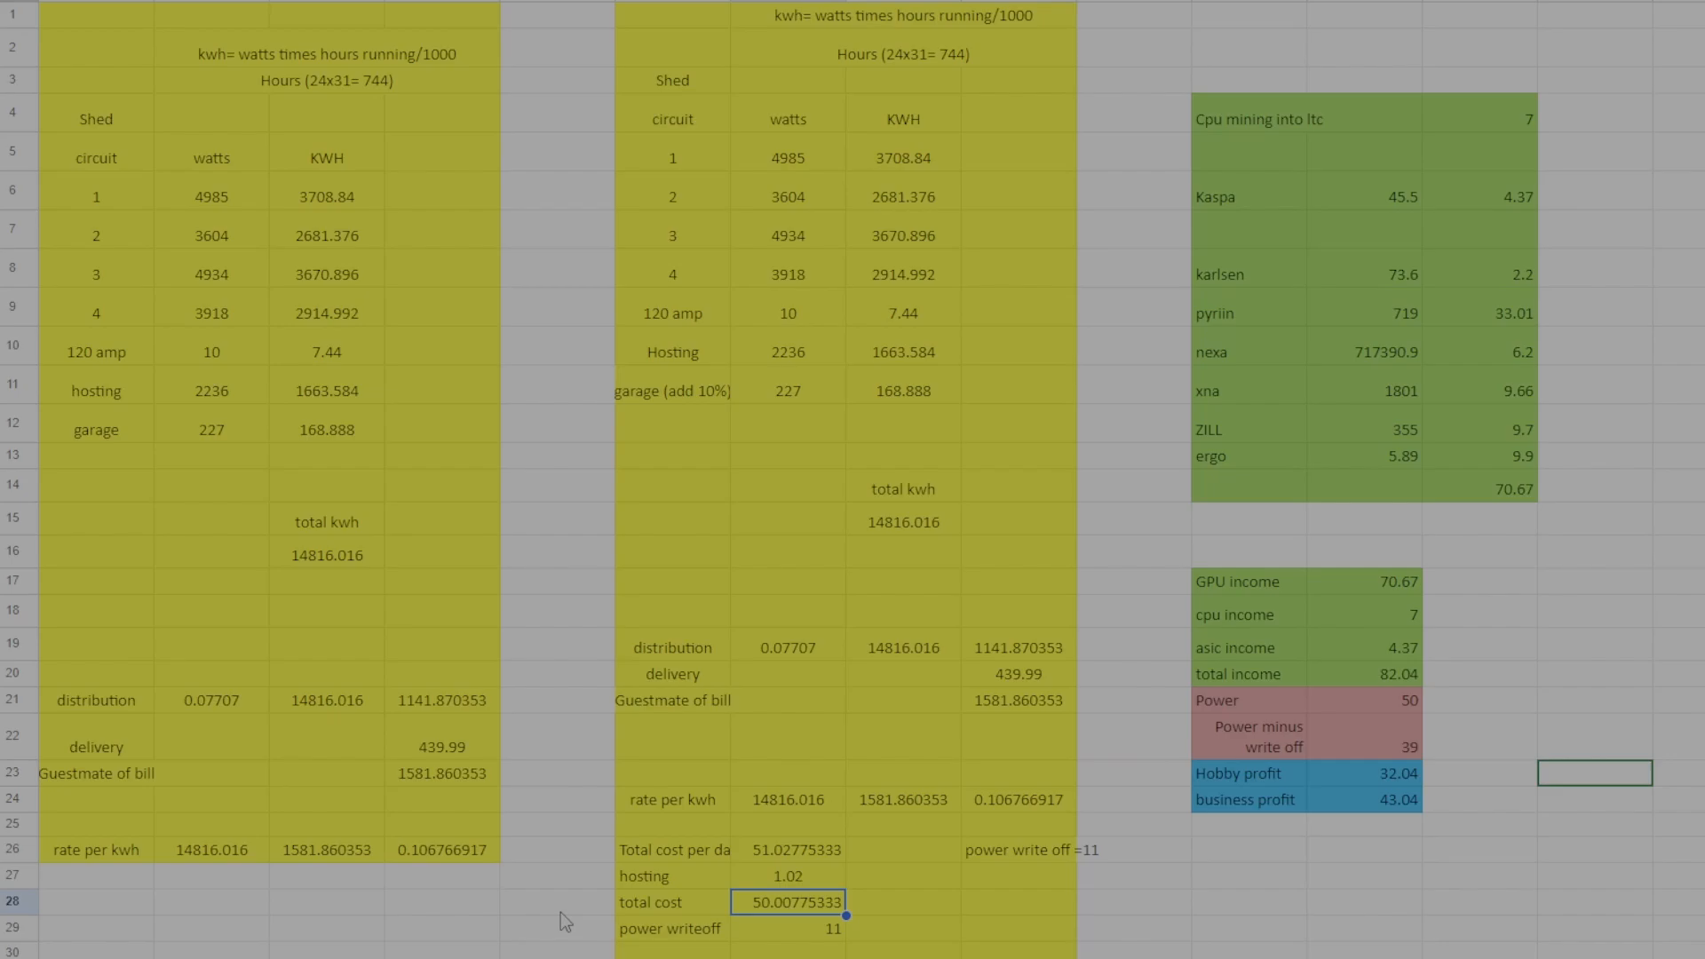
left_click(1595, 46)
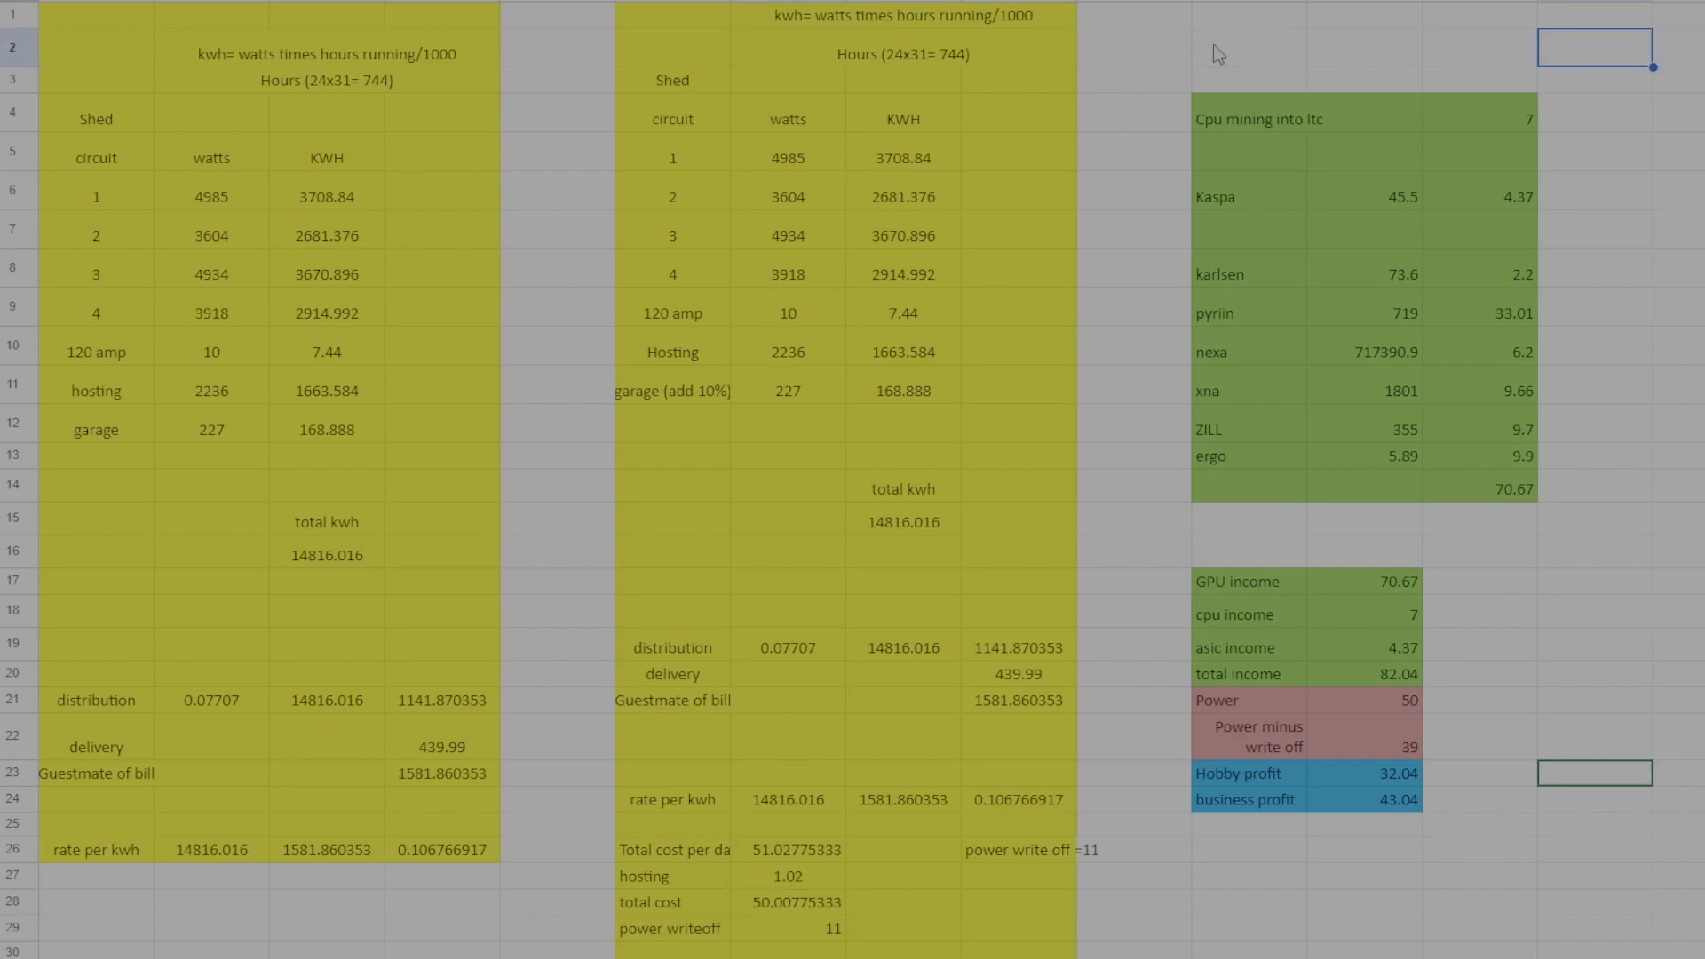
left_click(1279, 117)
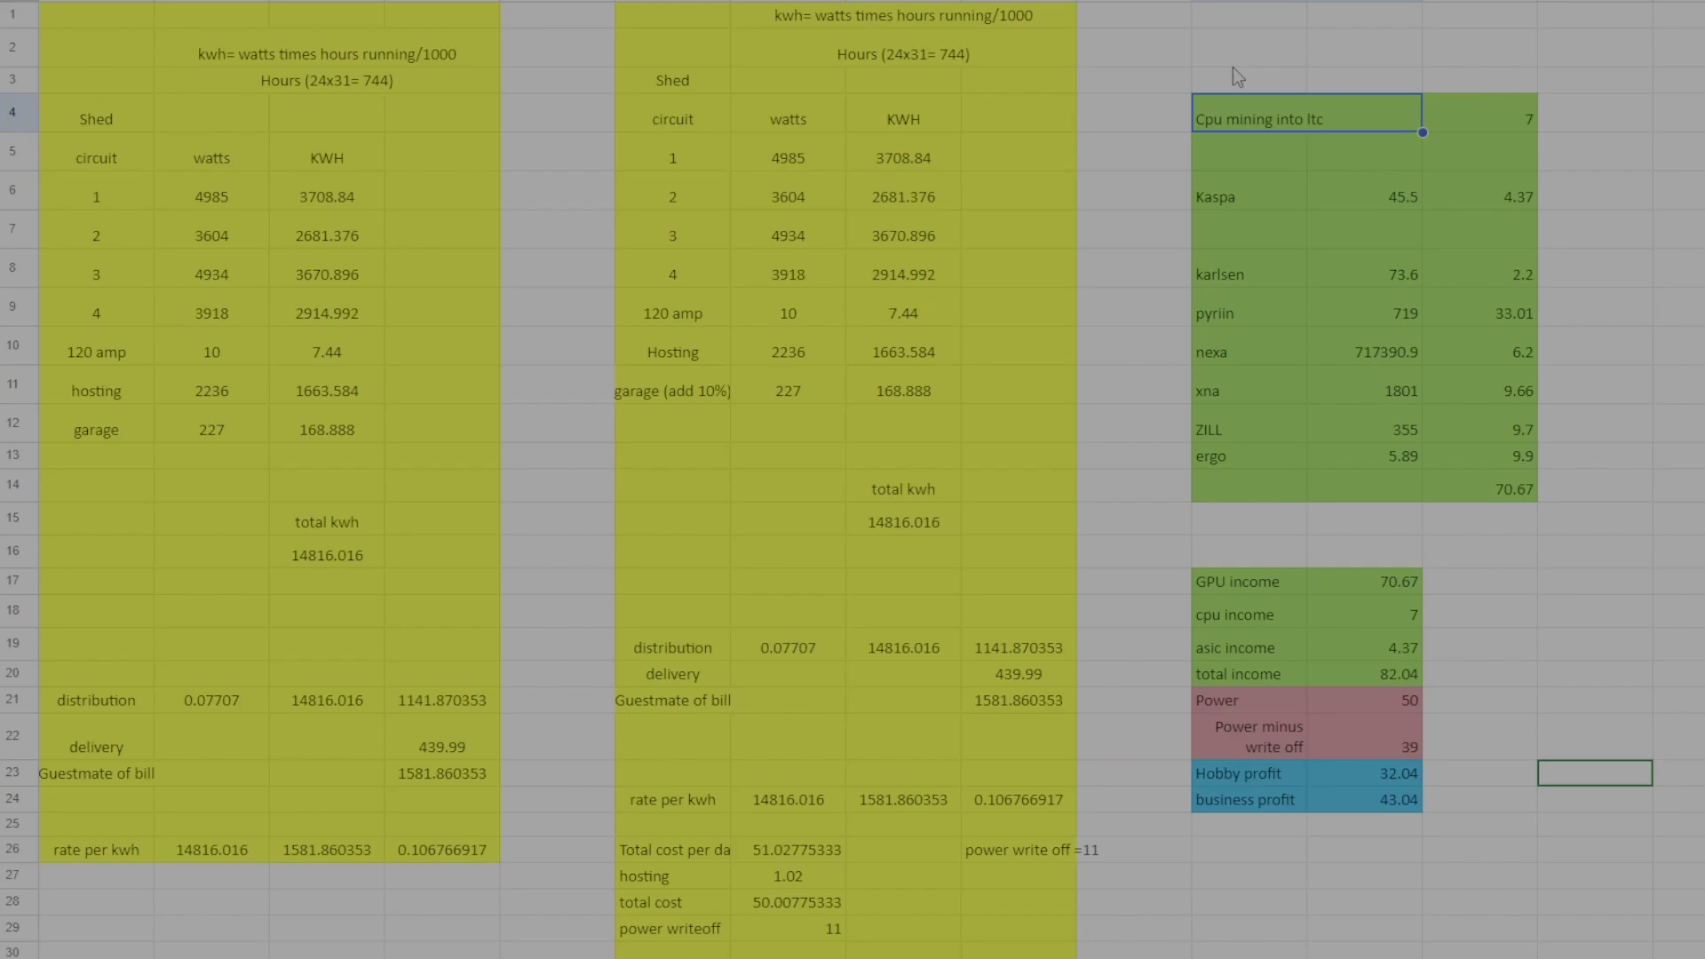
mouse_move(1304, 224)
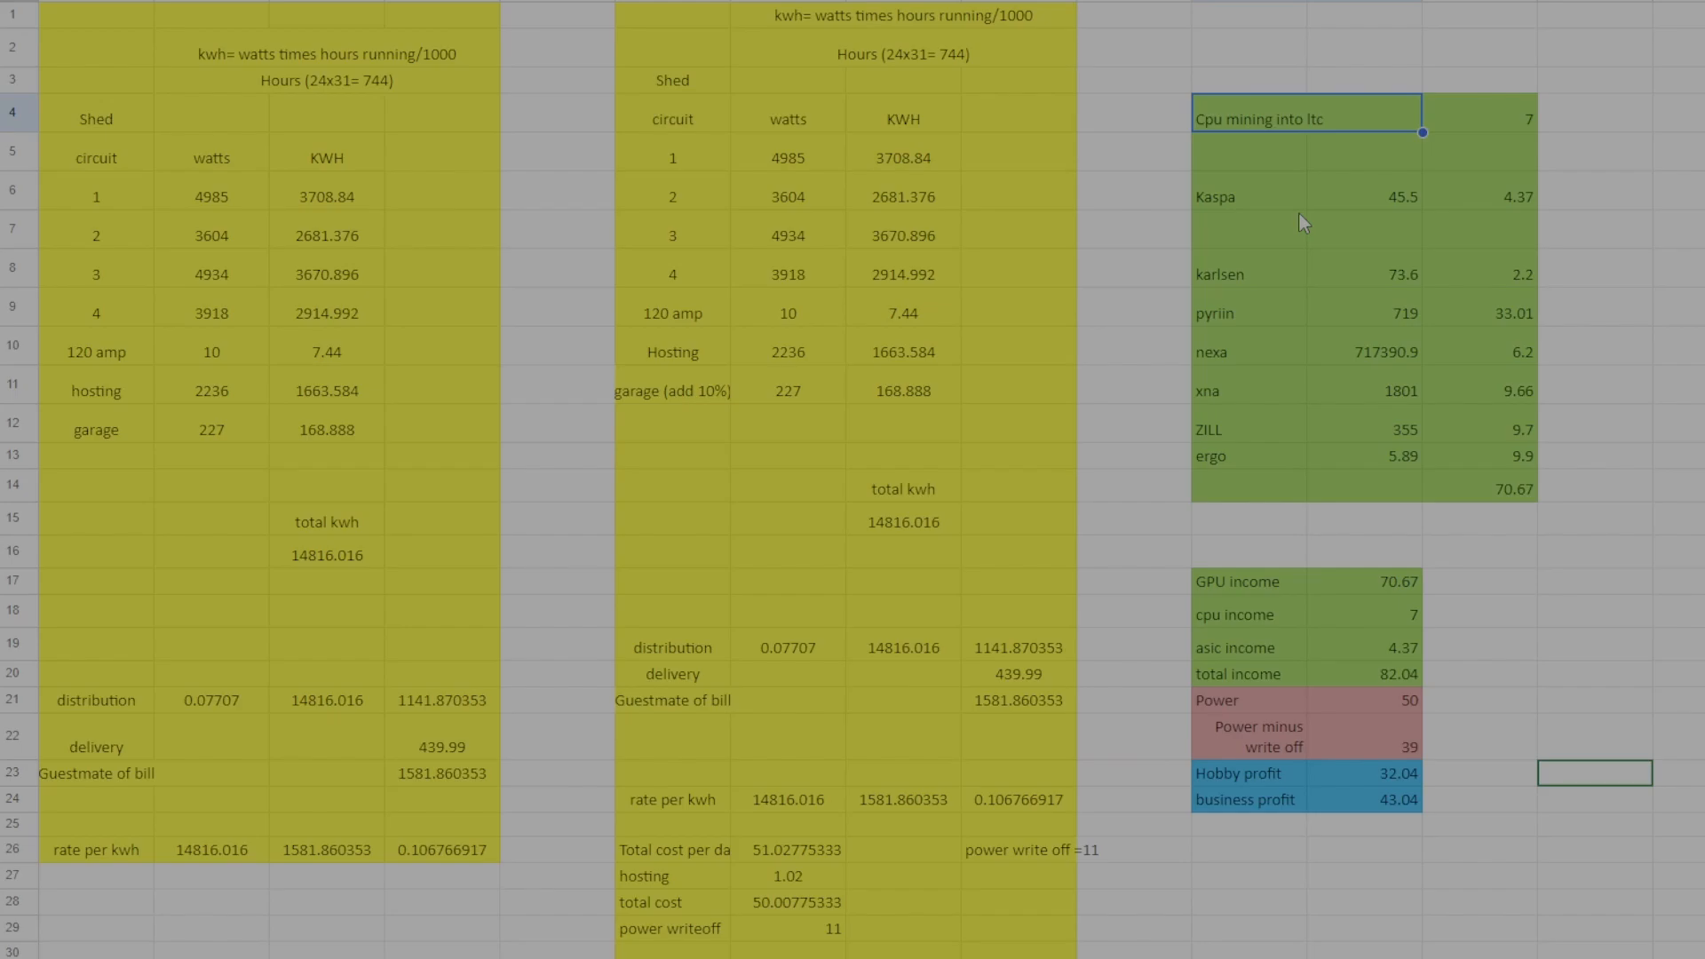
mouse_move(1105, 787)
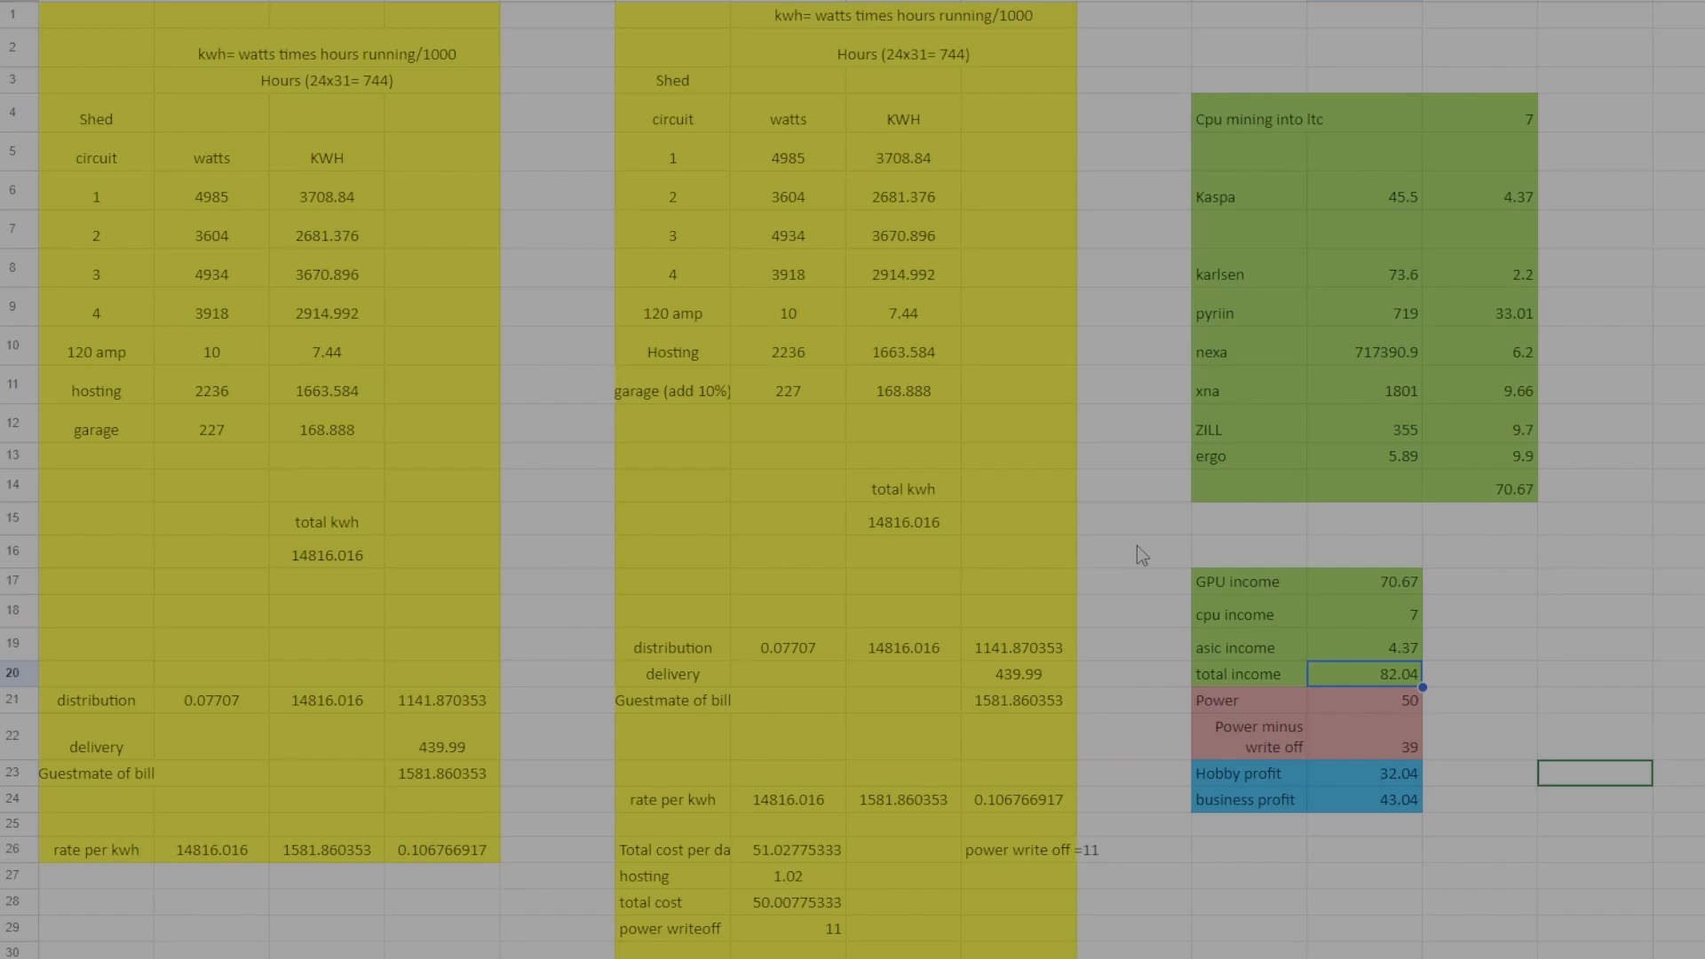
left_click(1364, 701)
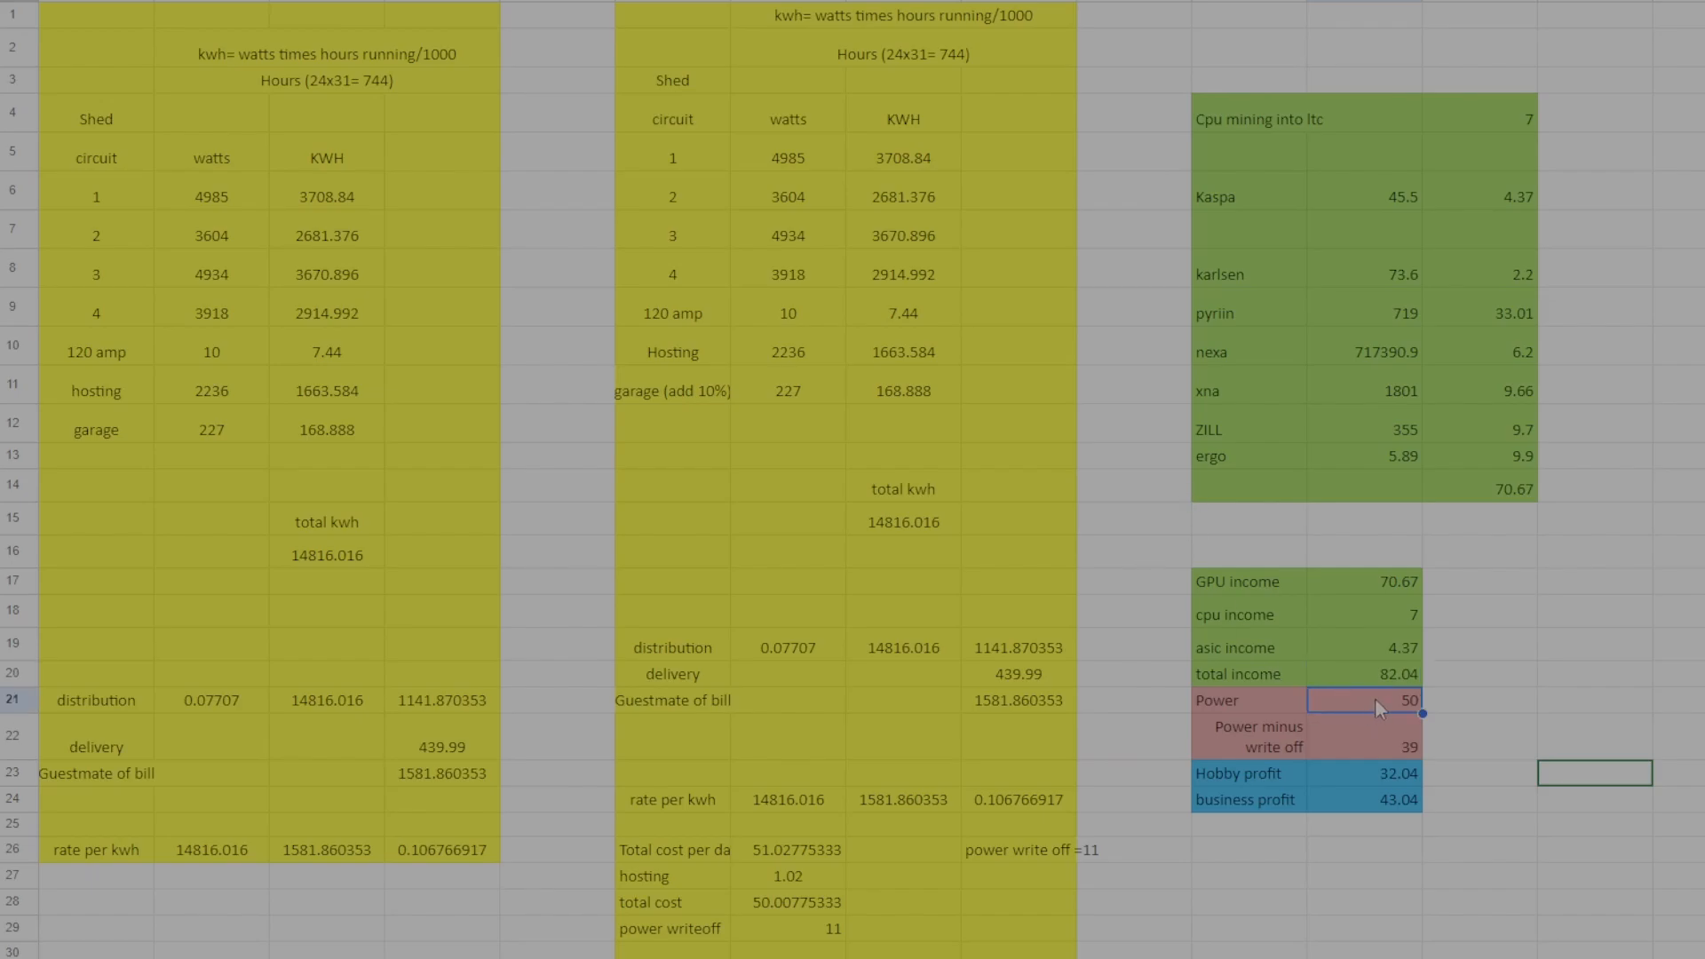
left_click(1355, 737)
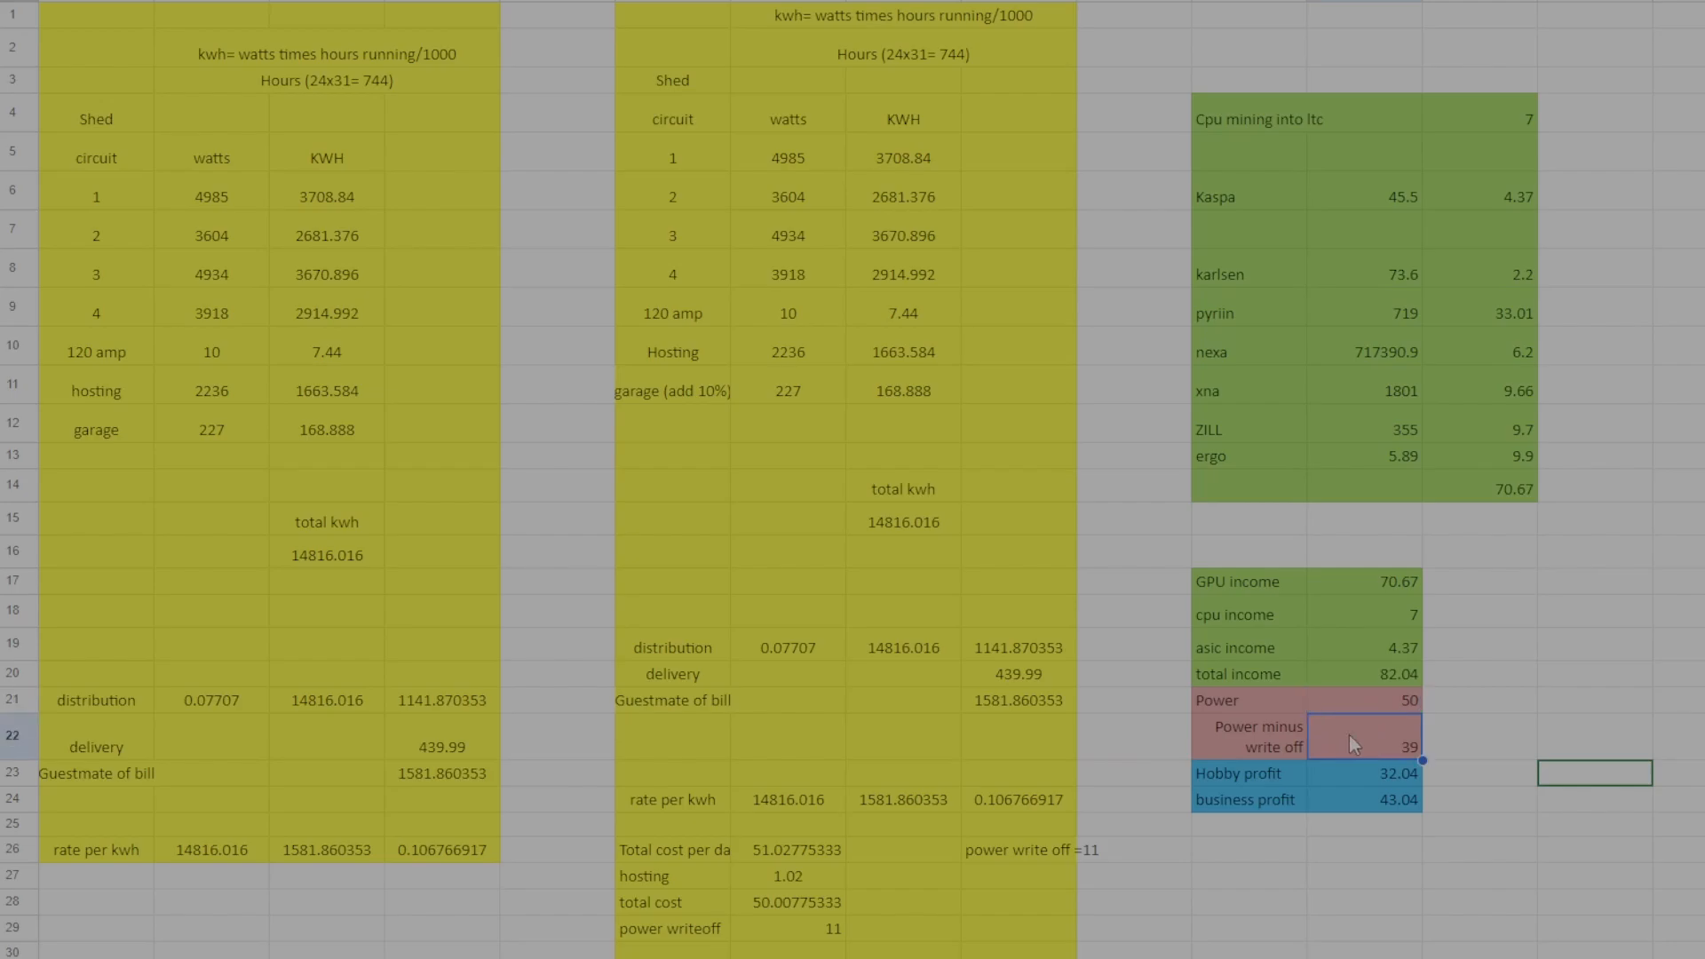
mouse_move(1374, 744)
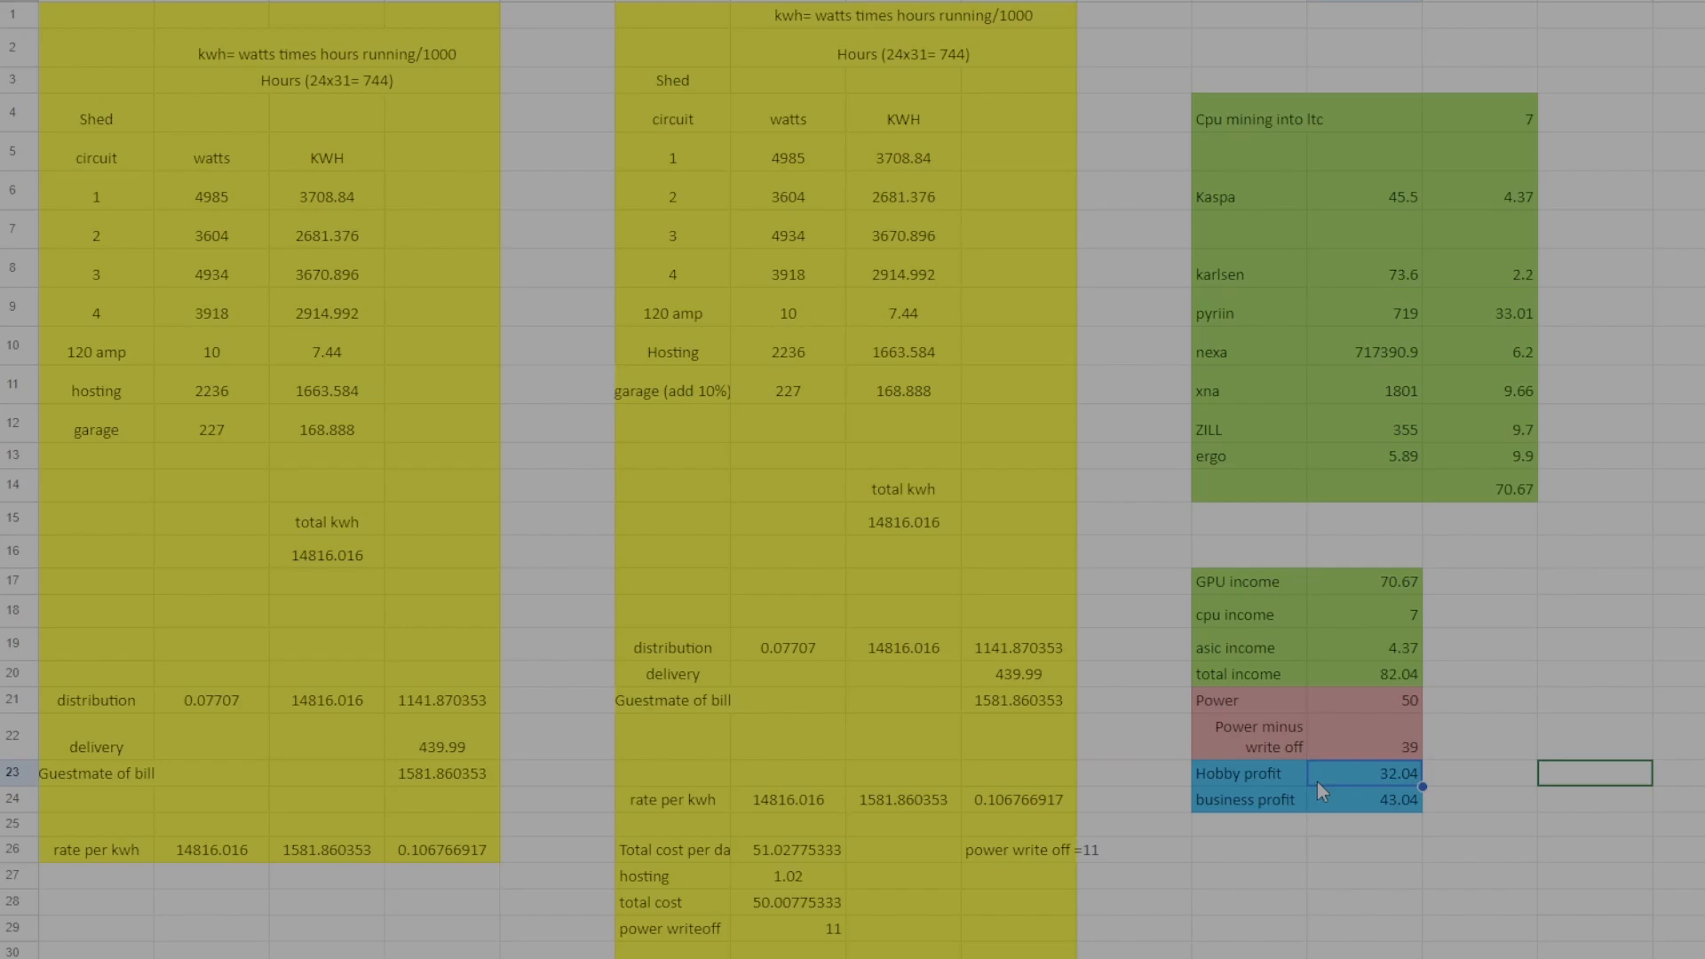
mouse_move(1440, 851)
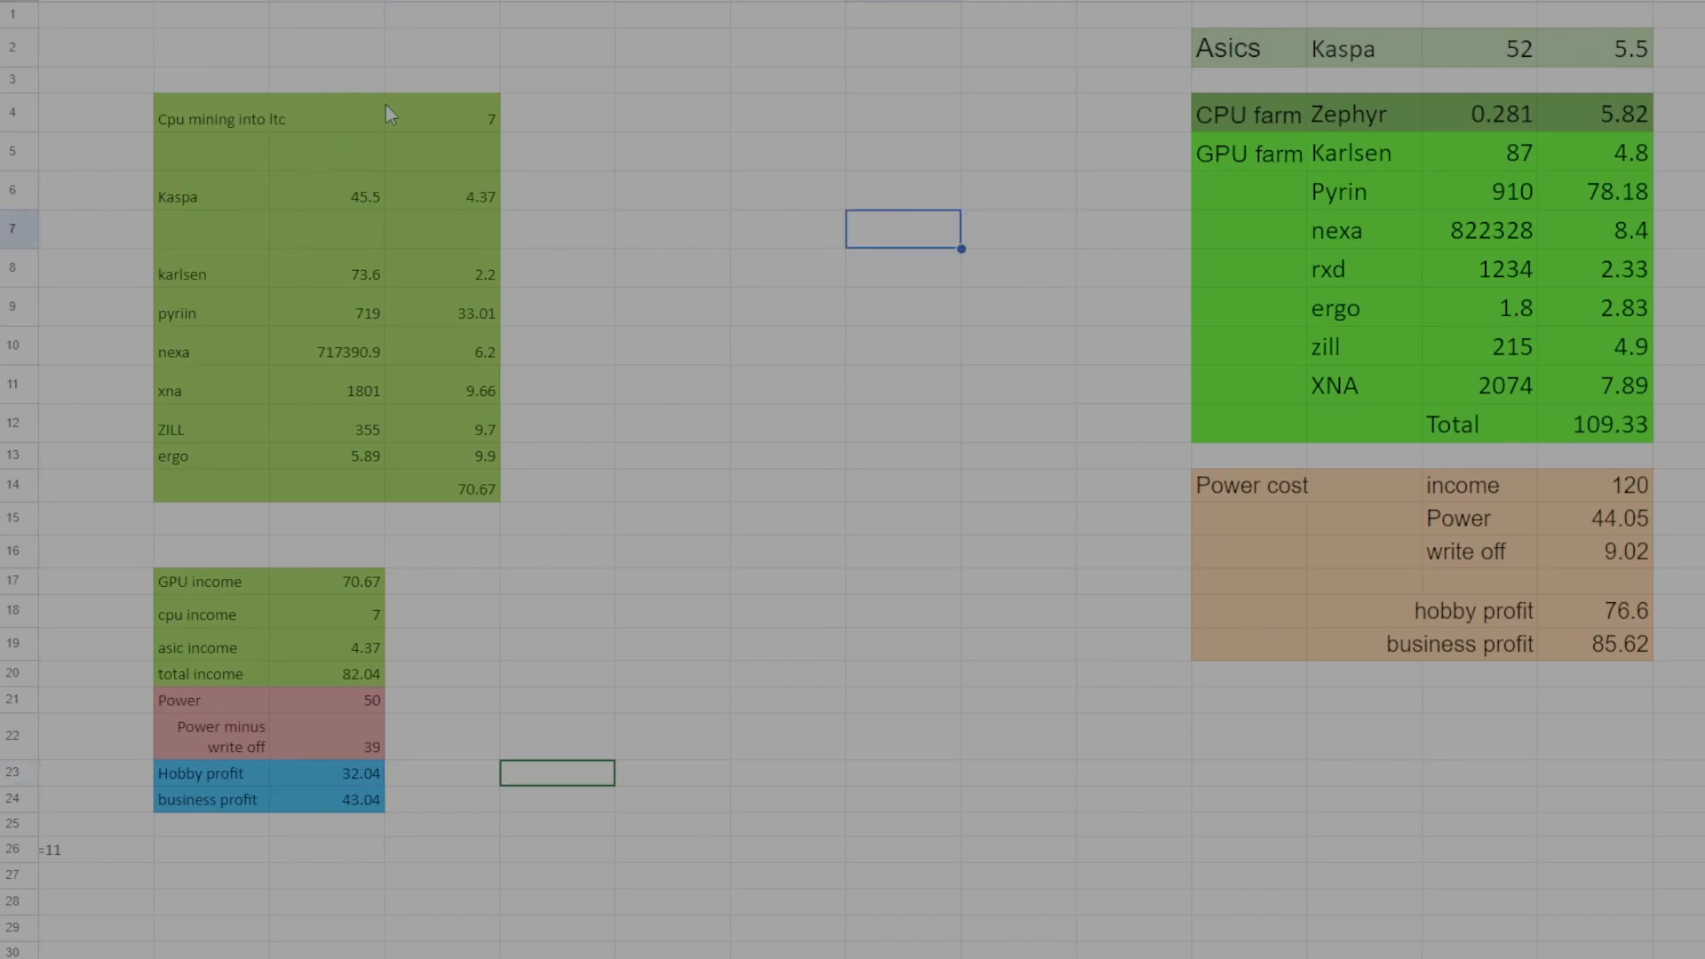
mouse_move(312, 206)
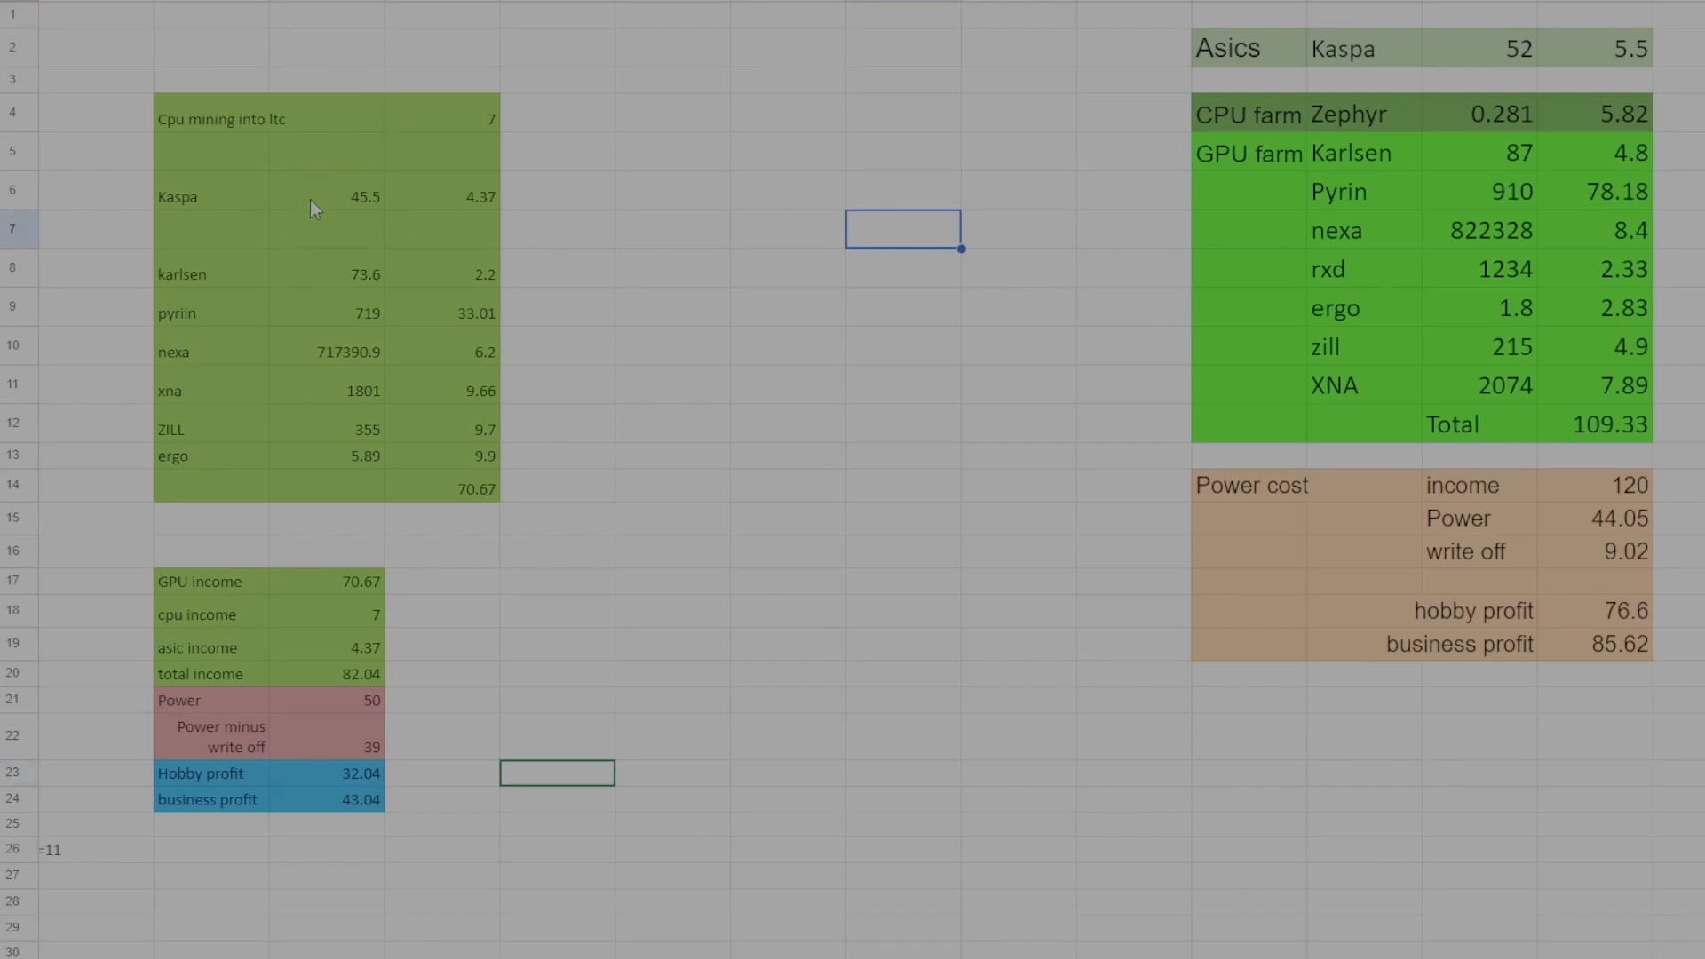
mouse_move(476, 206)
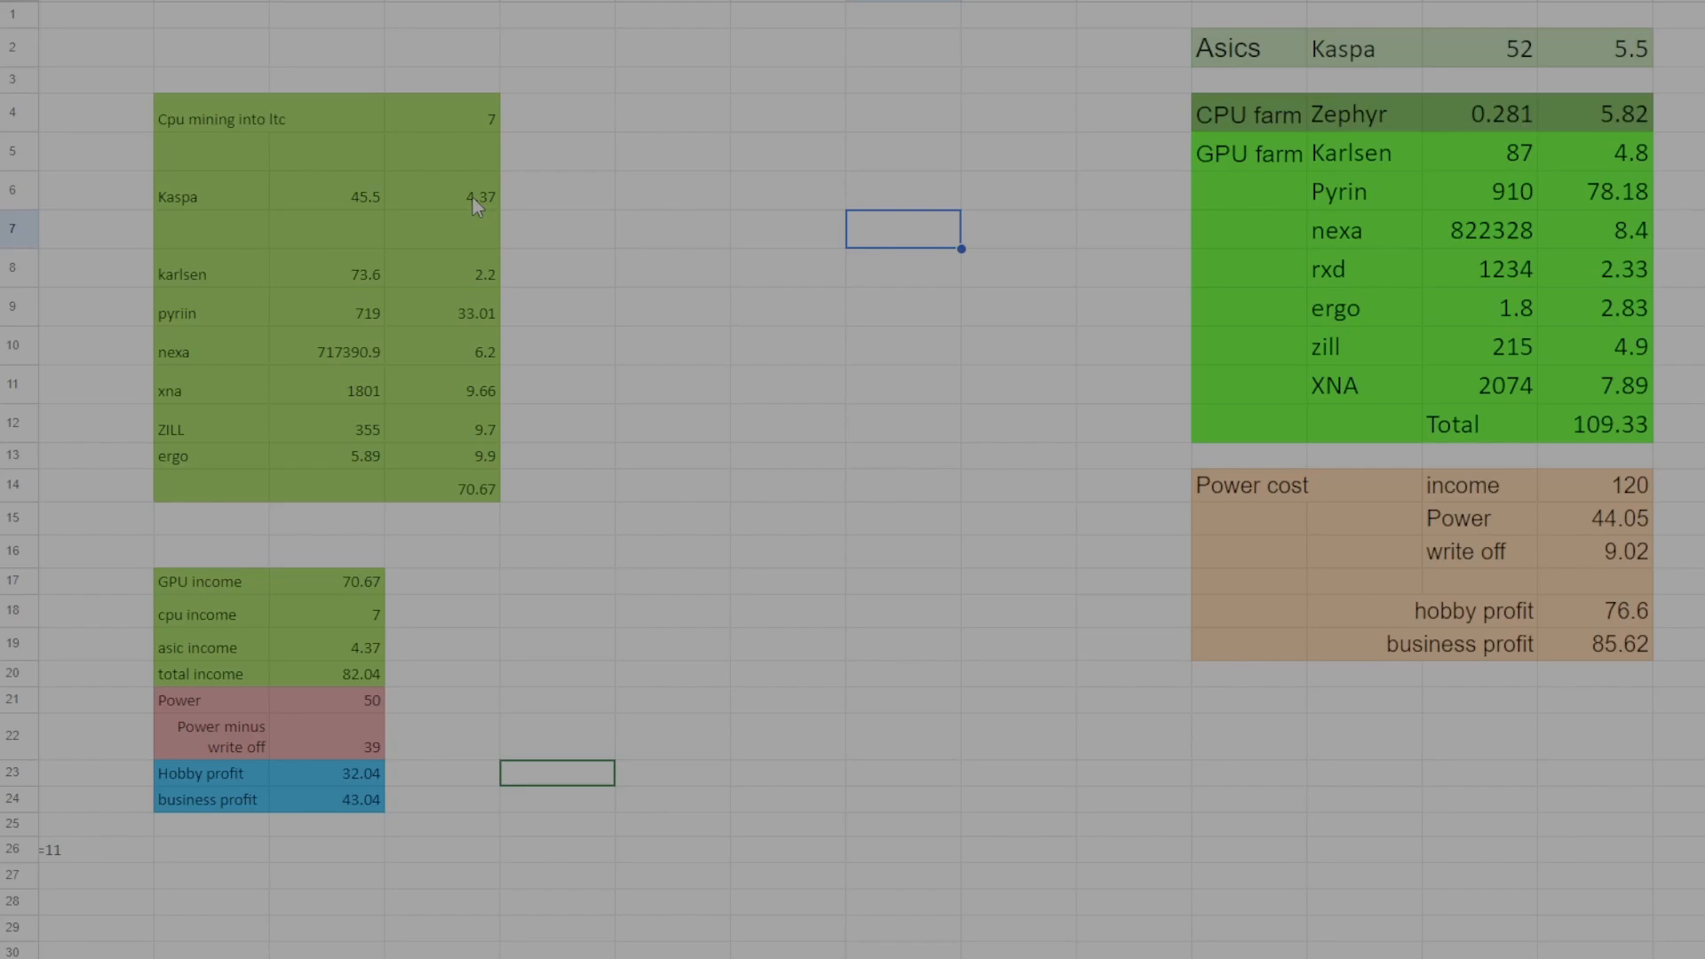
mouse_move(480, 247)
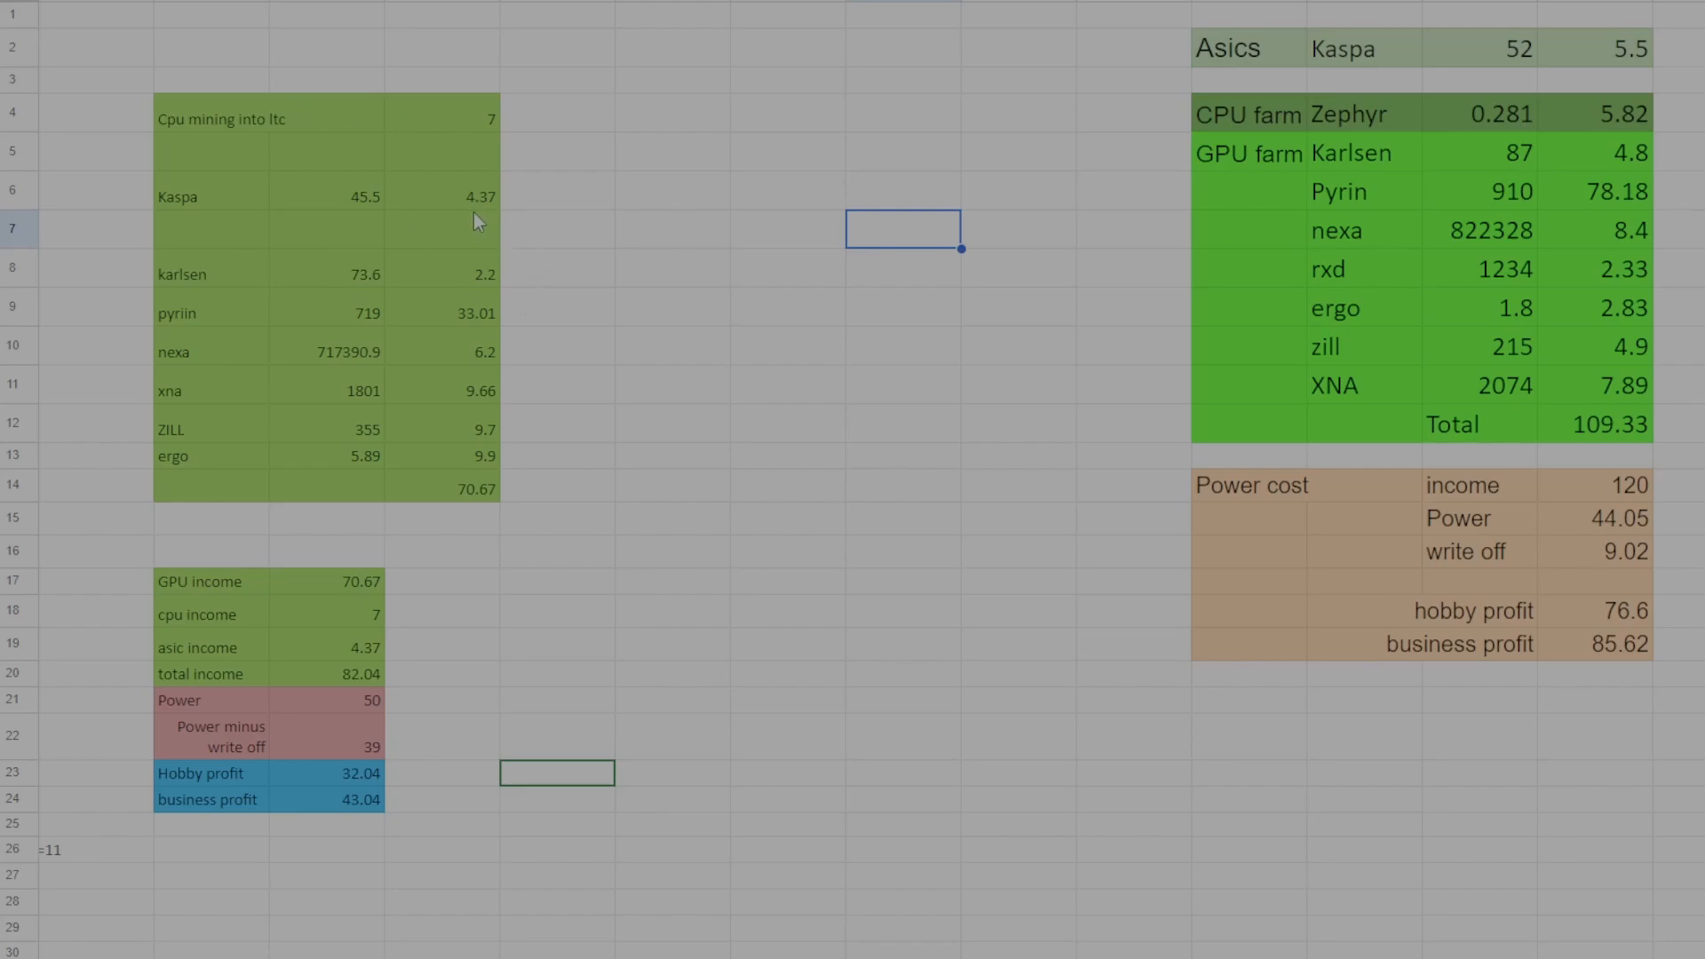
mouse_move(453, 119)
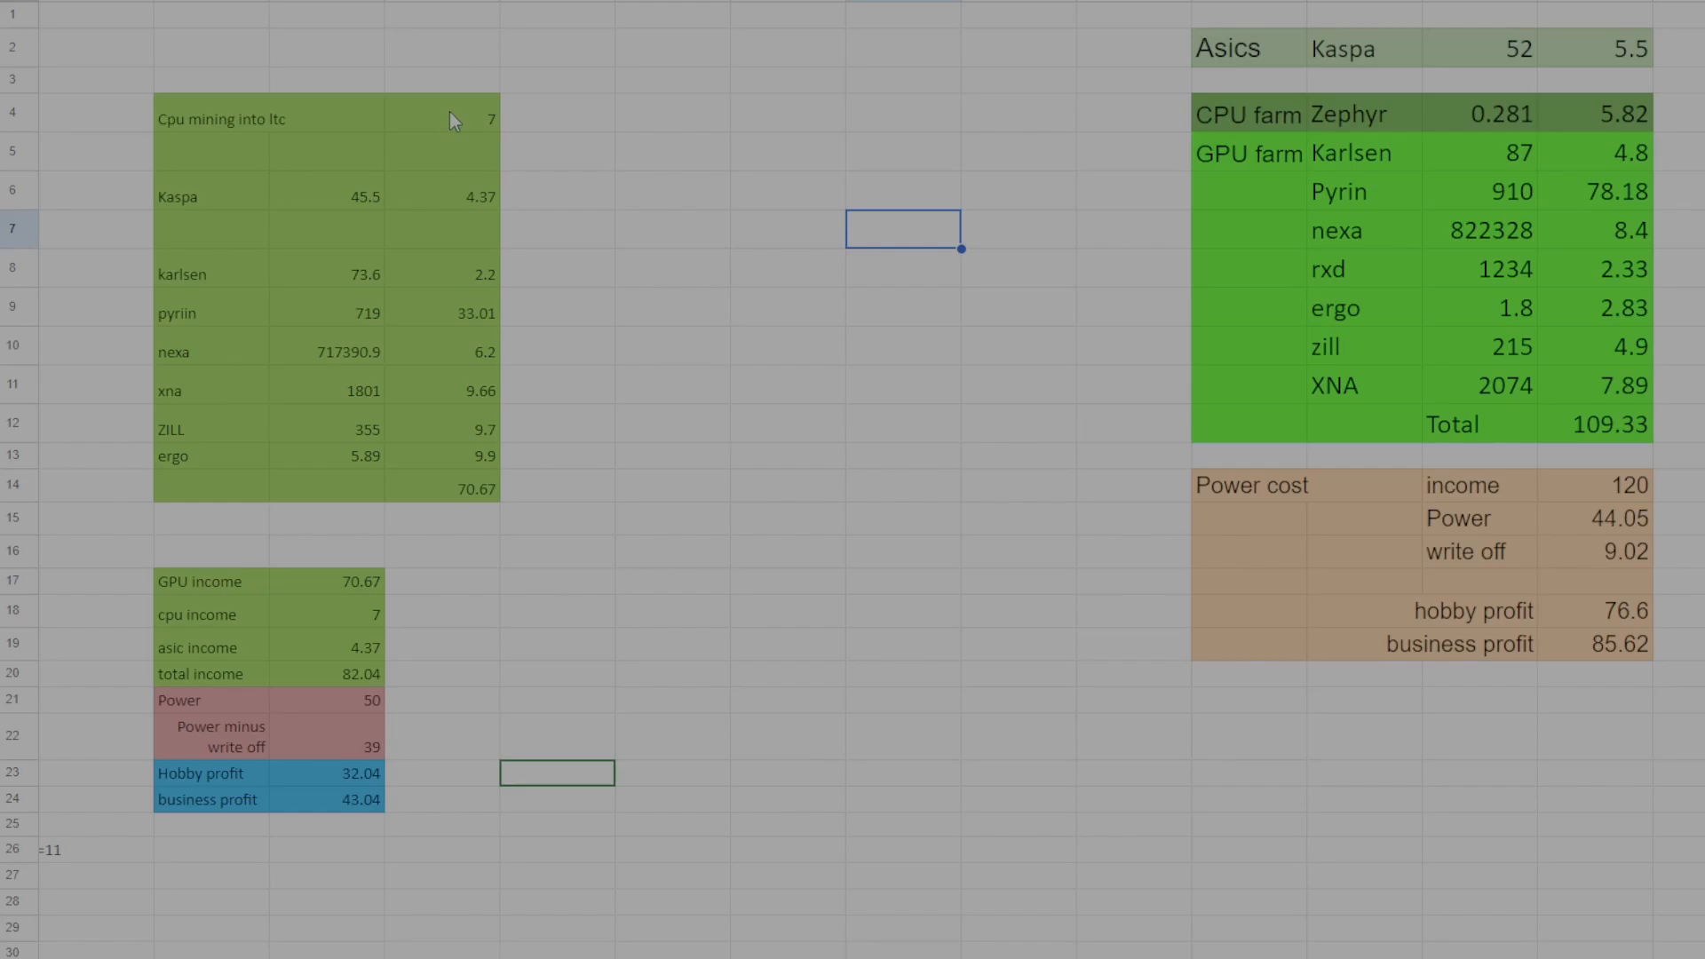
mouse_move(500, 133)
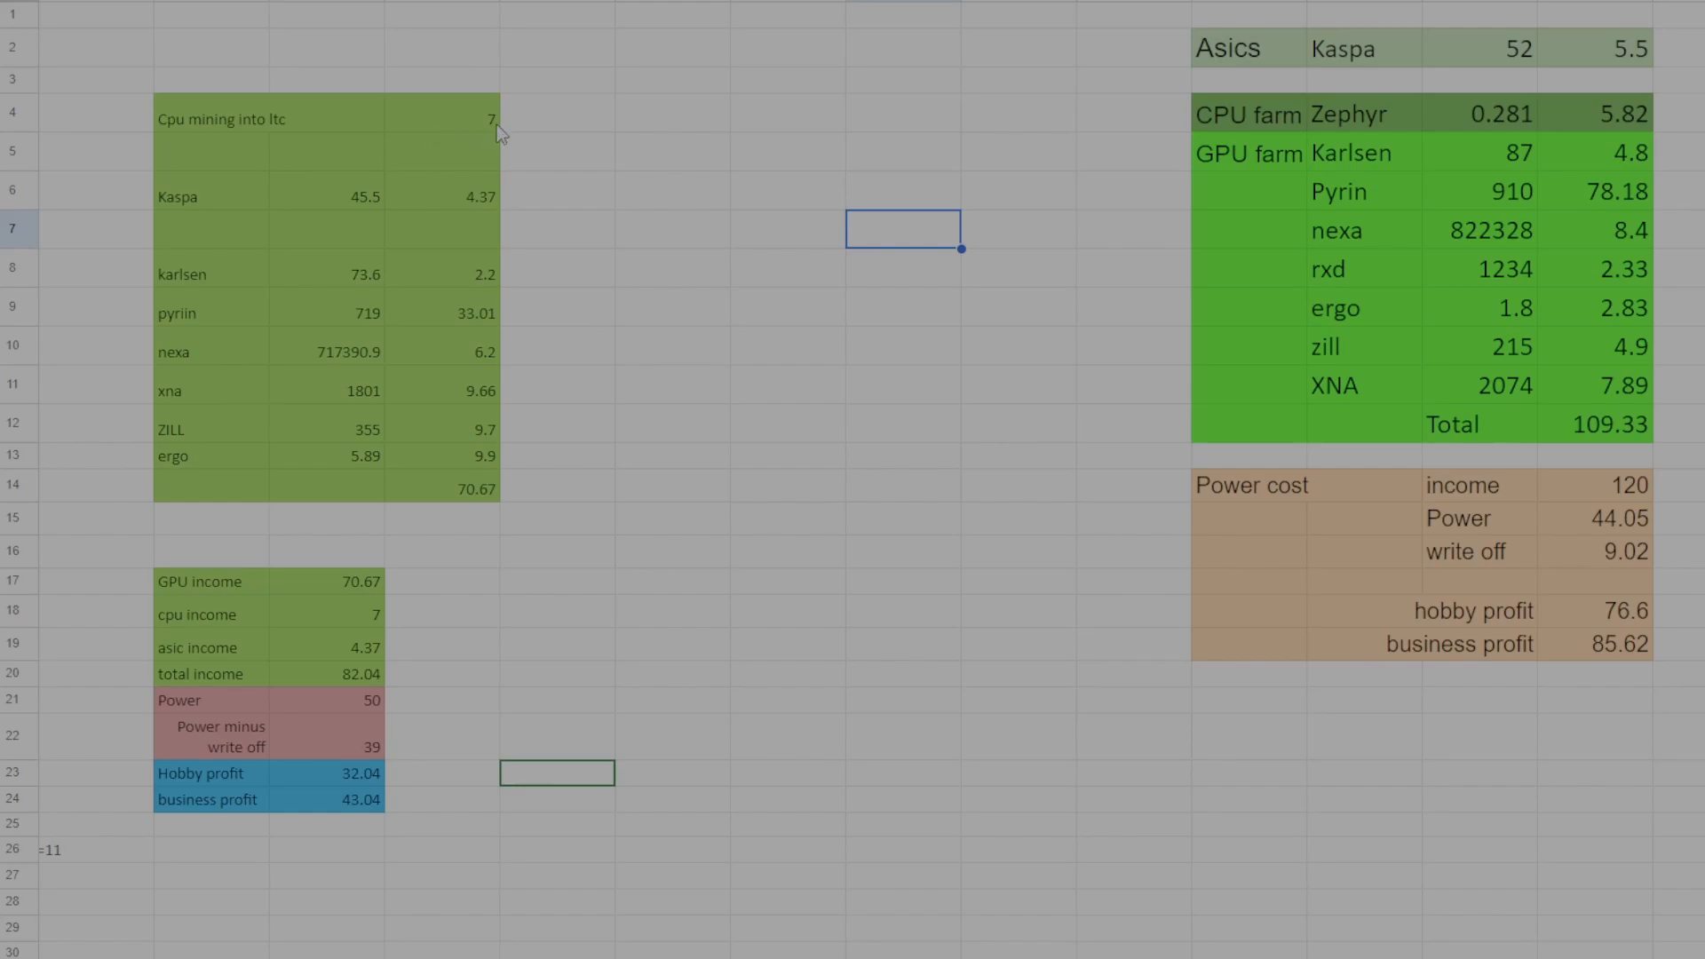
Step: Compare the CPU mining income of 7 with last week's business profit of 85.62
left_click(440, 120)
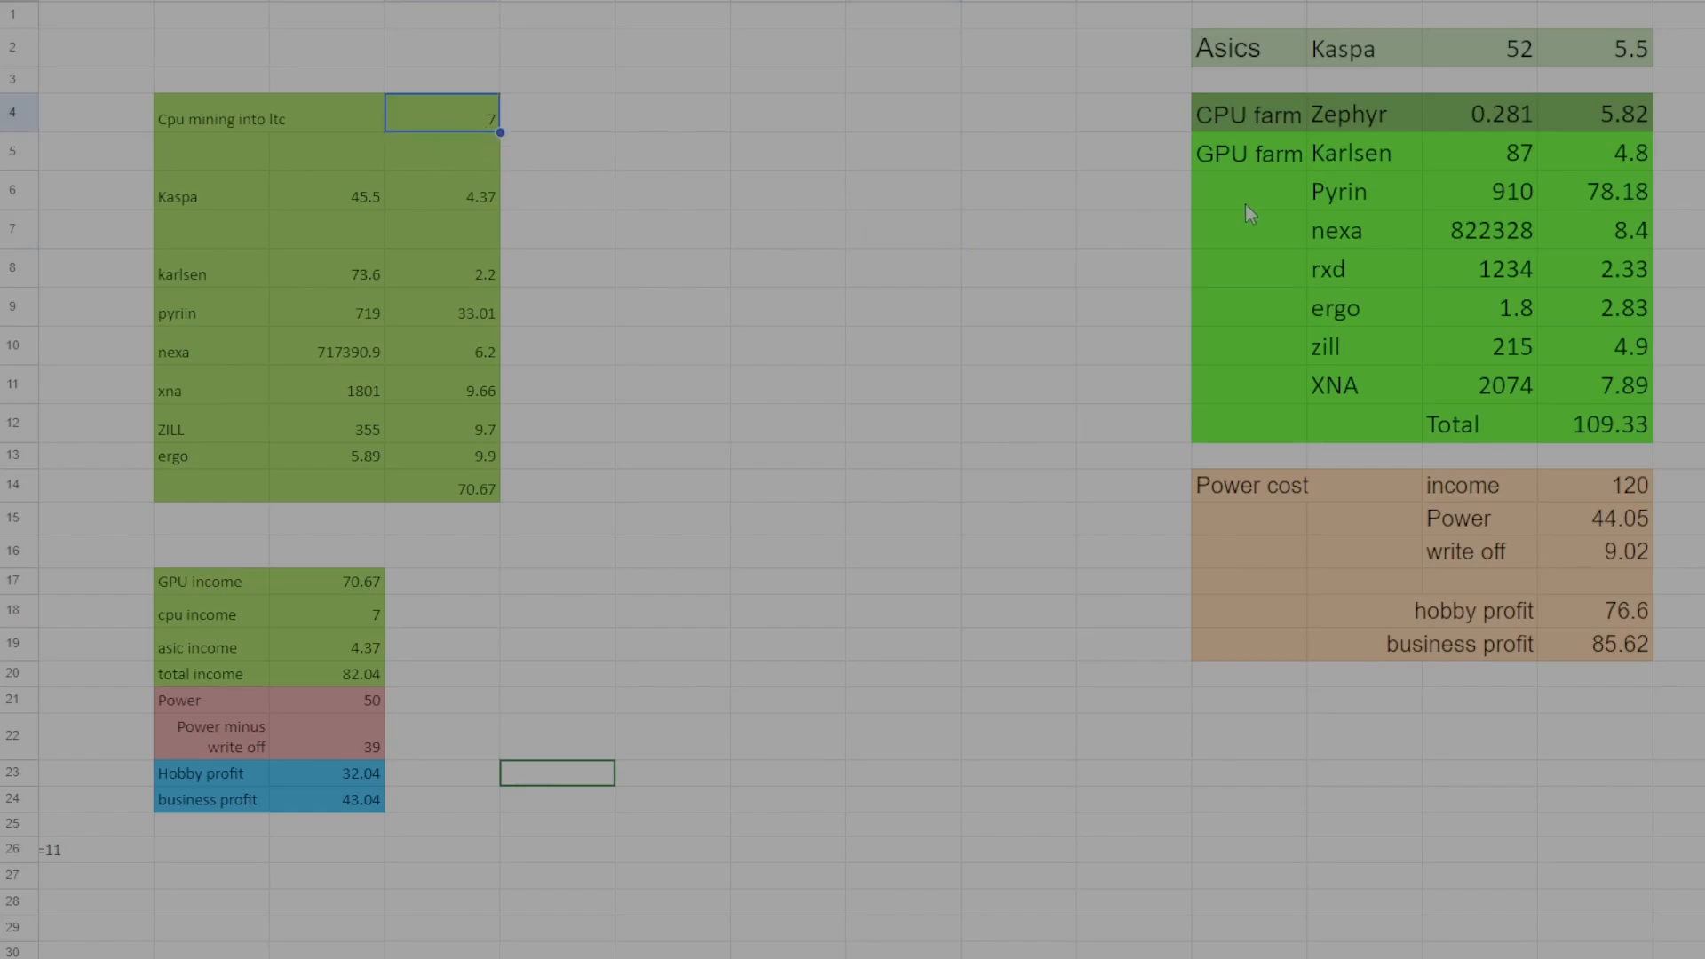
mouse_move(1556, 426)
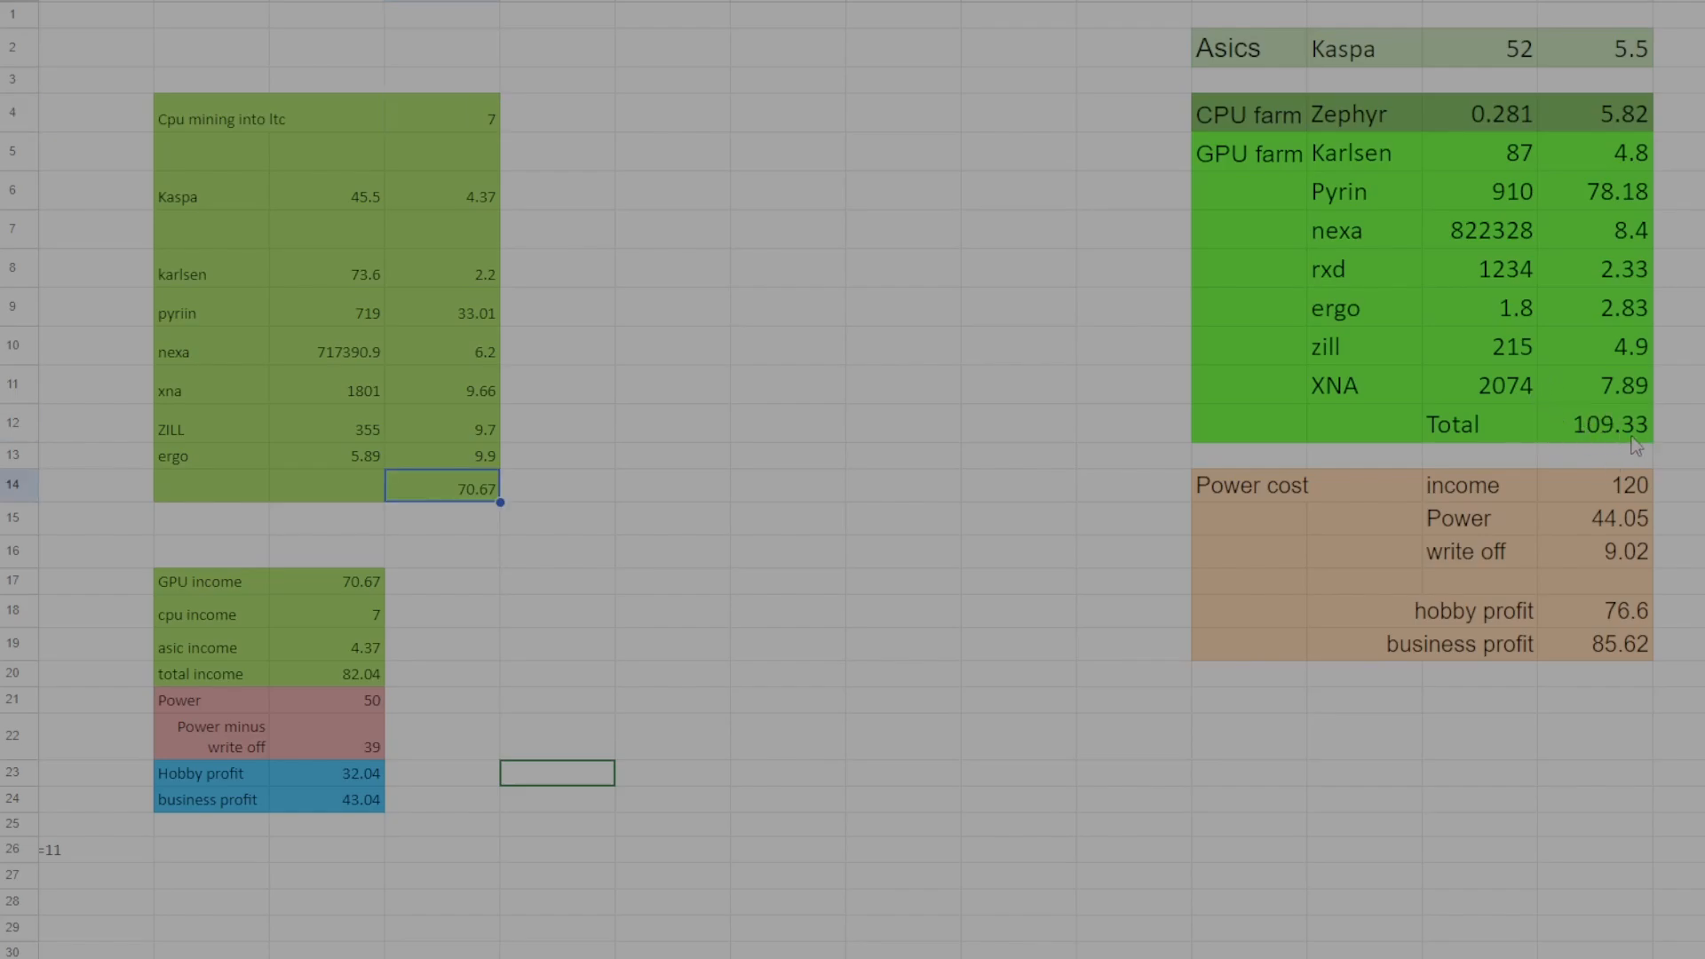
mouse_move(462, 519)
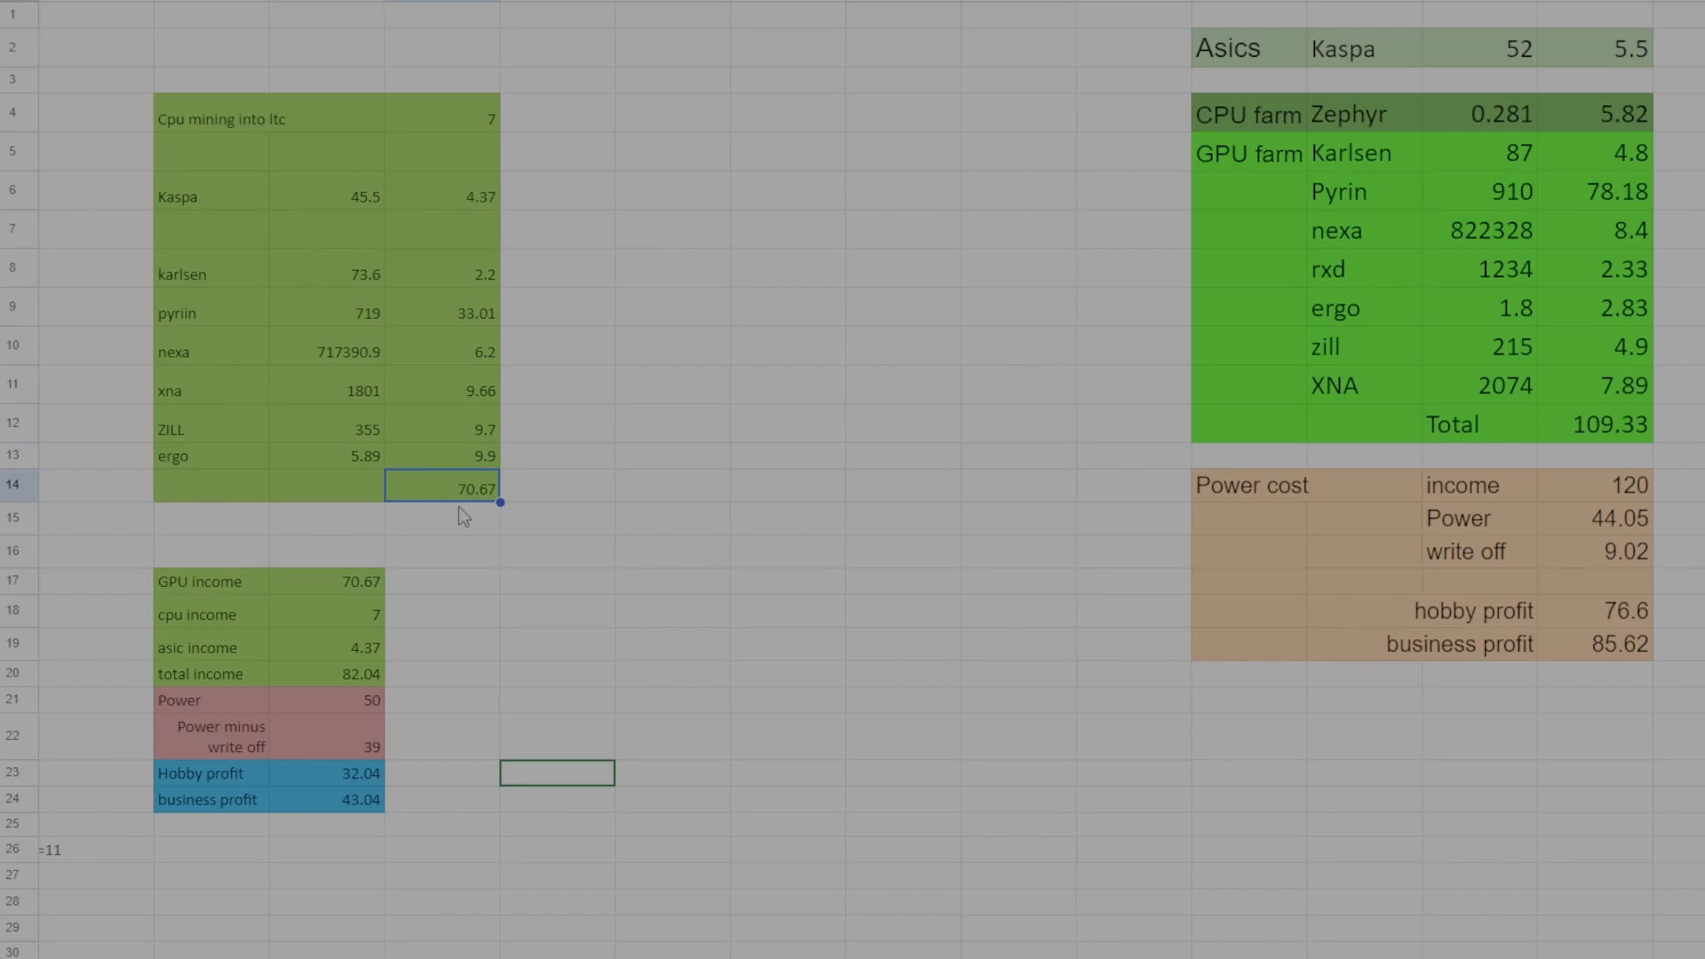
mouse_move(1268, 448)
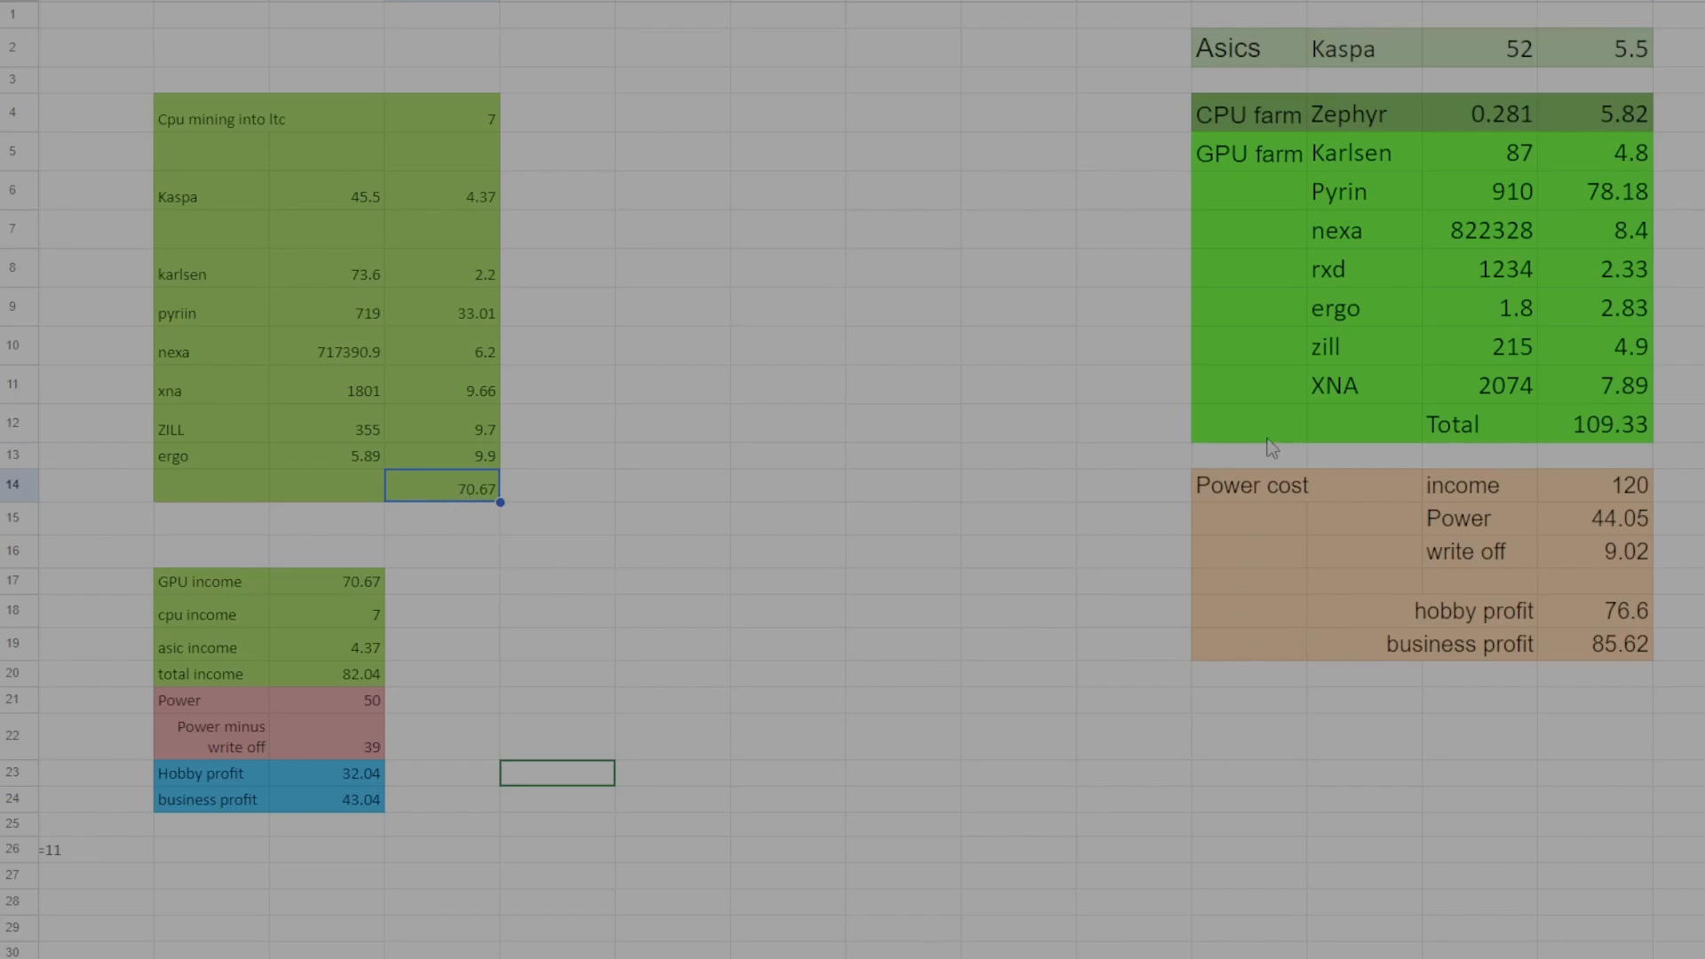
mouse_move(1590, 647)
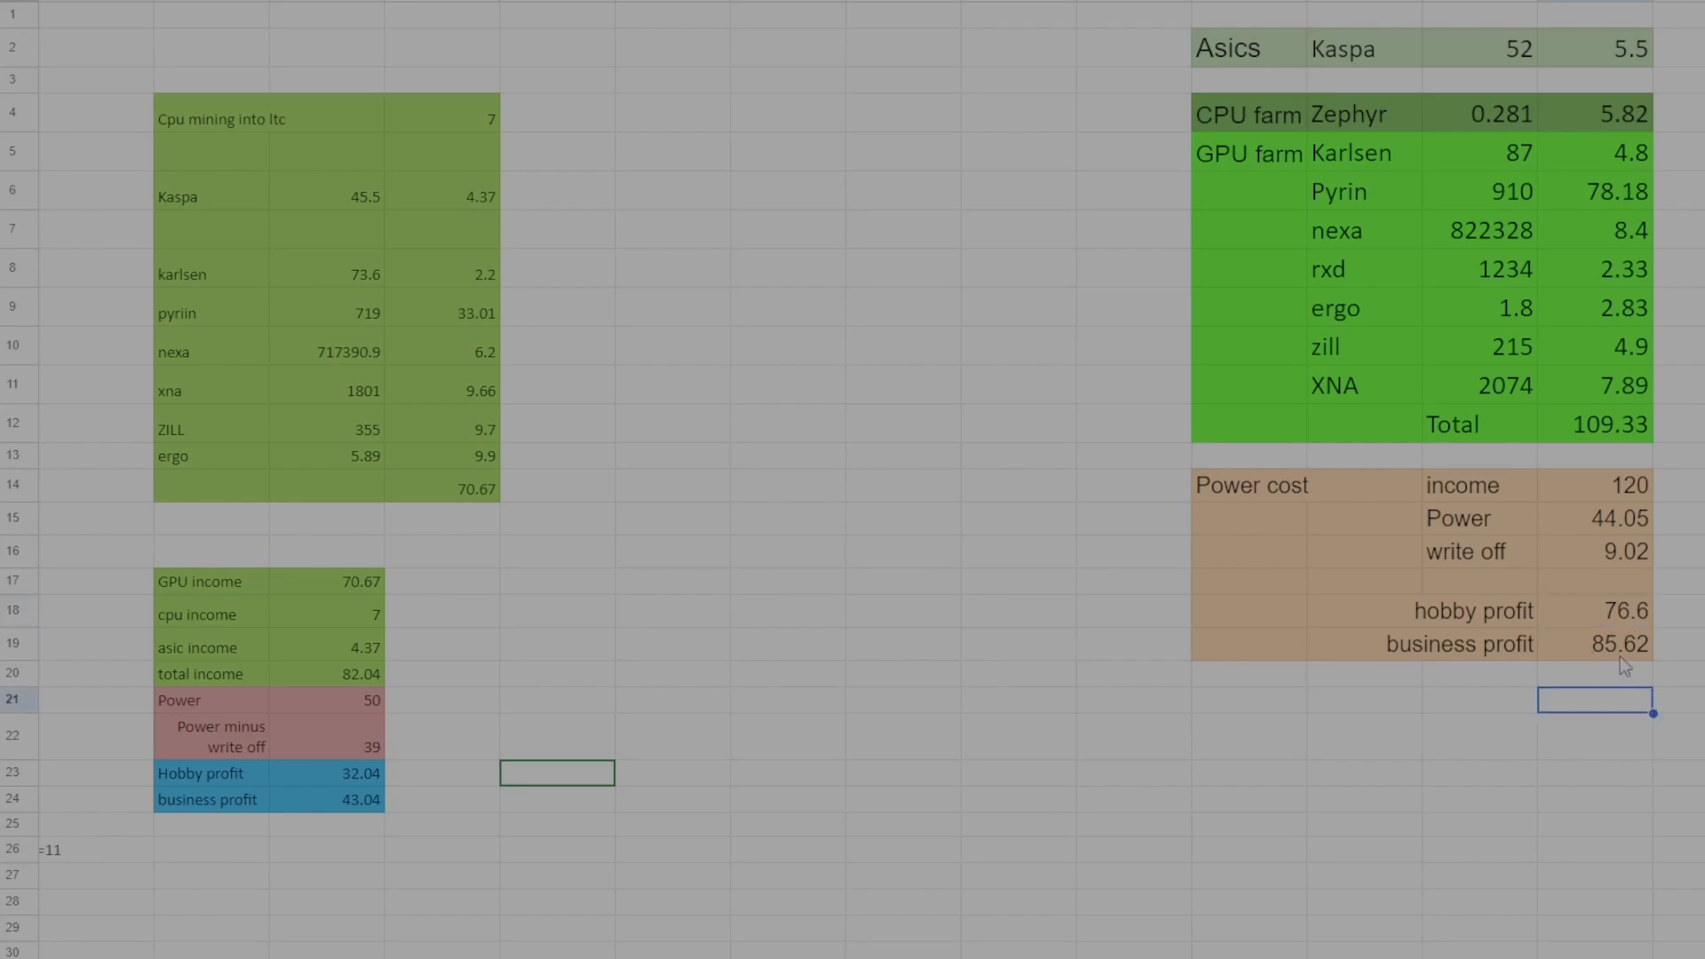
left_click(1606, 644)
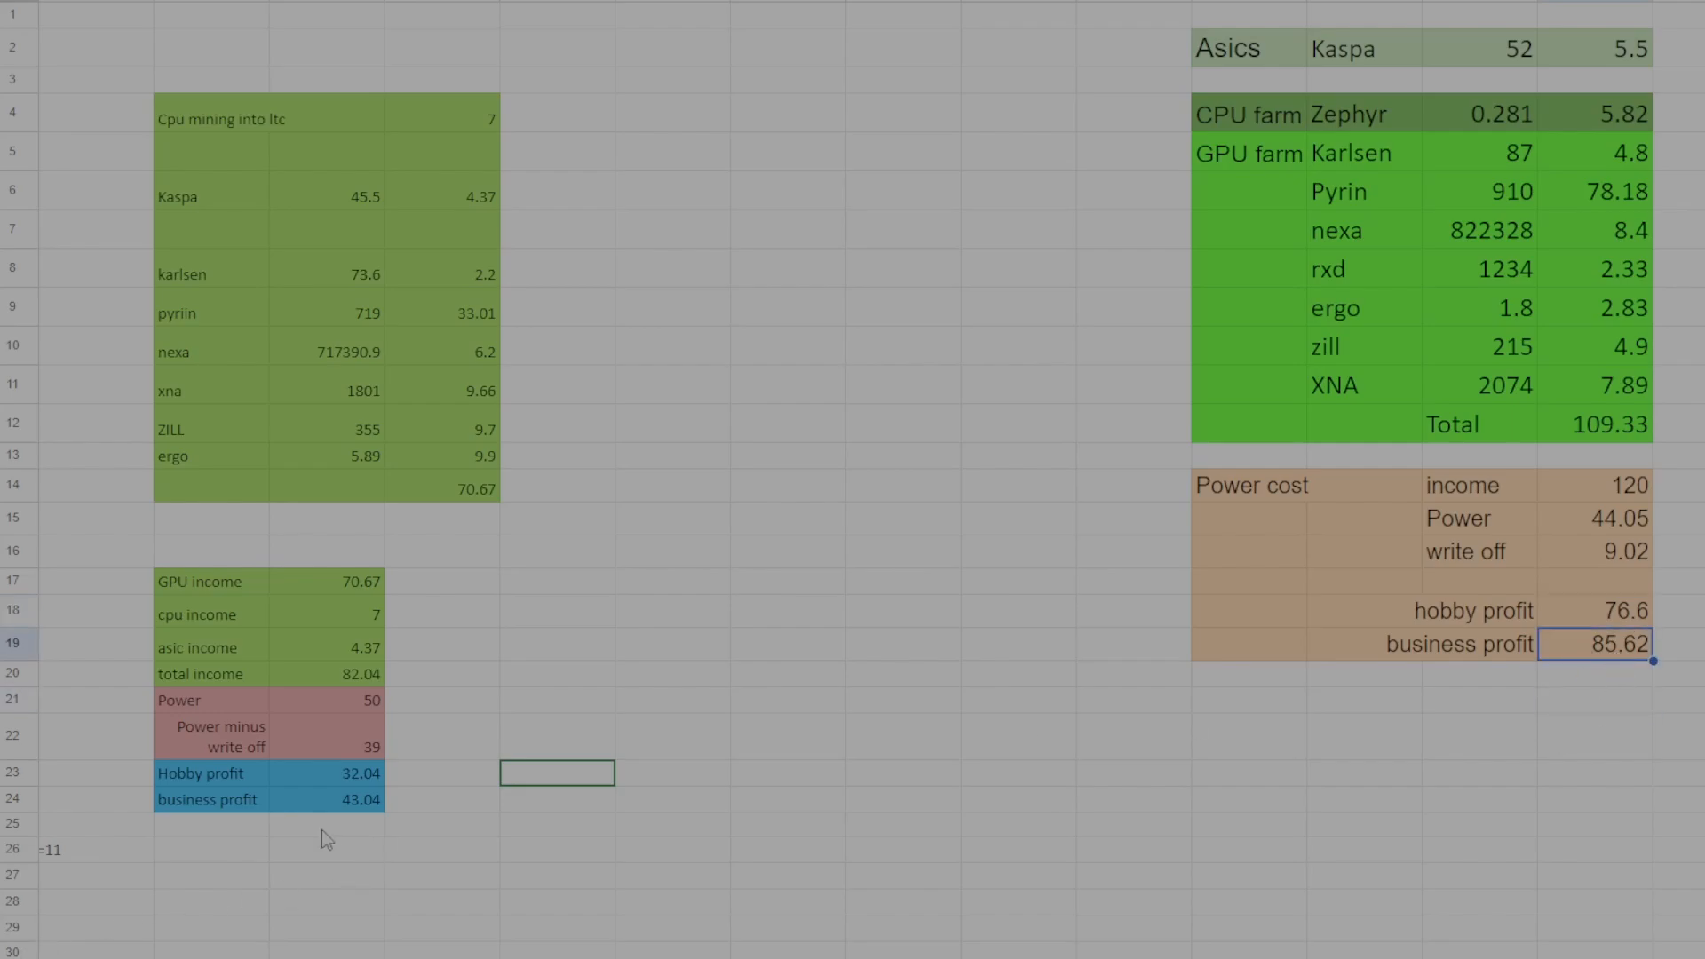
left_click(327, 825)
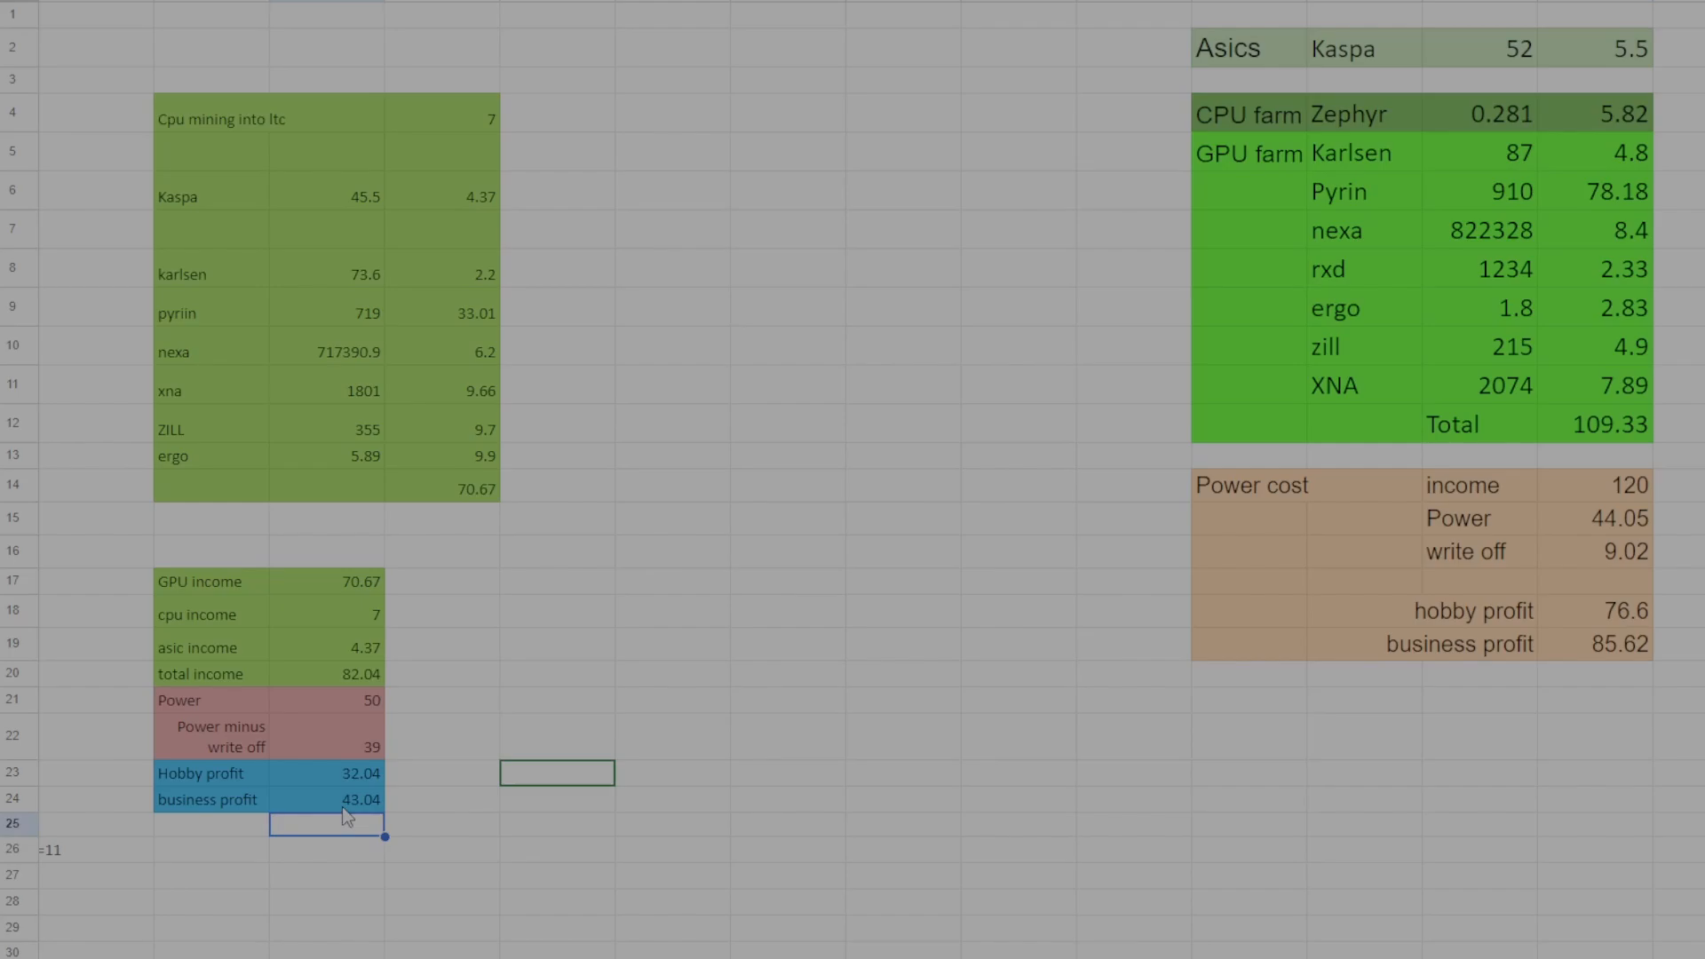